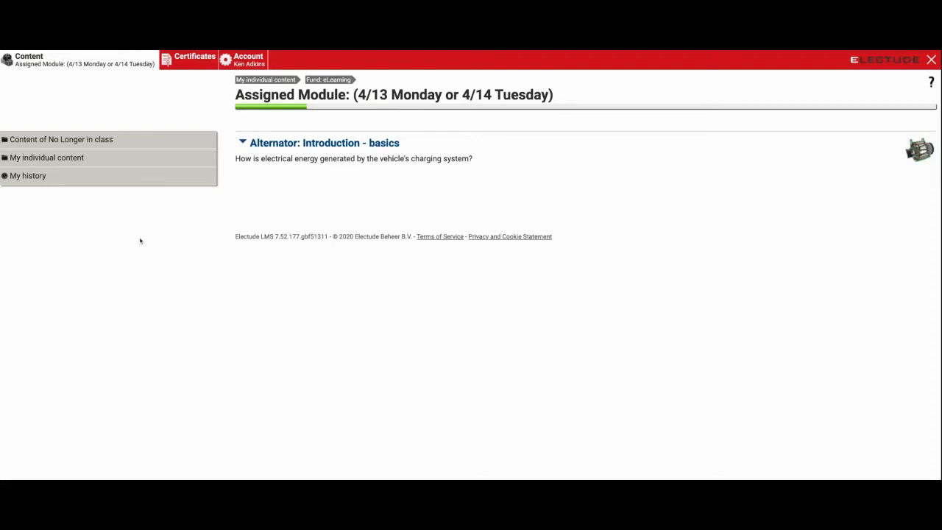
mouse_move(95, 200)
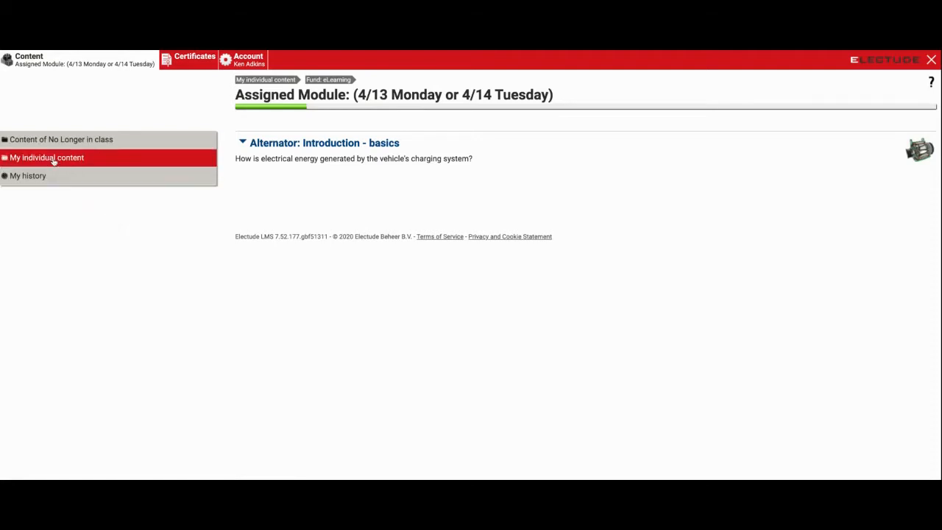
Expand My individual content > Fund: eLearning and reveal the Alternator module's Start option and 10% progress
click(47, 156)
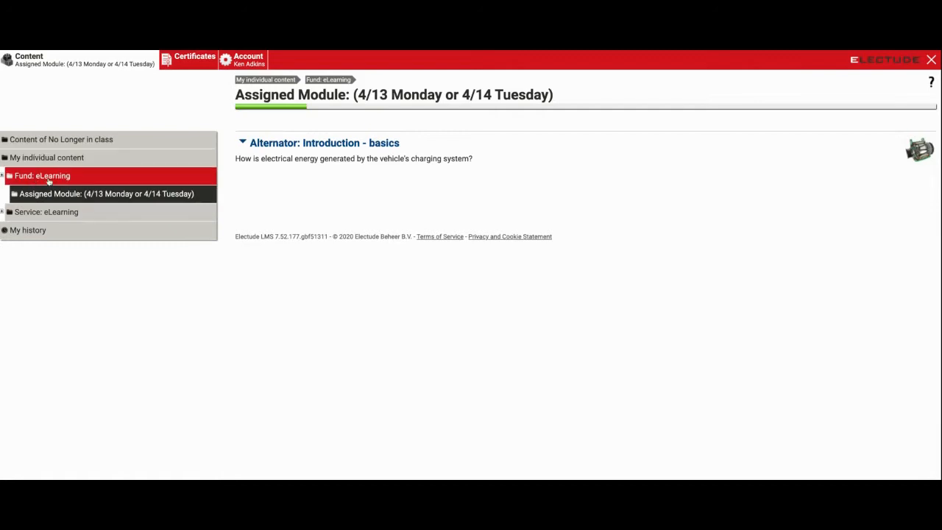
click(42, 175)
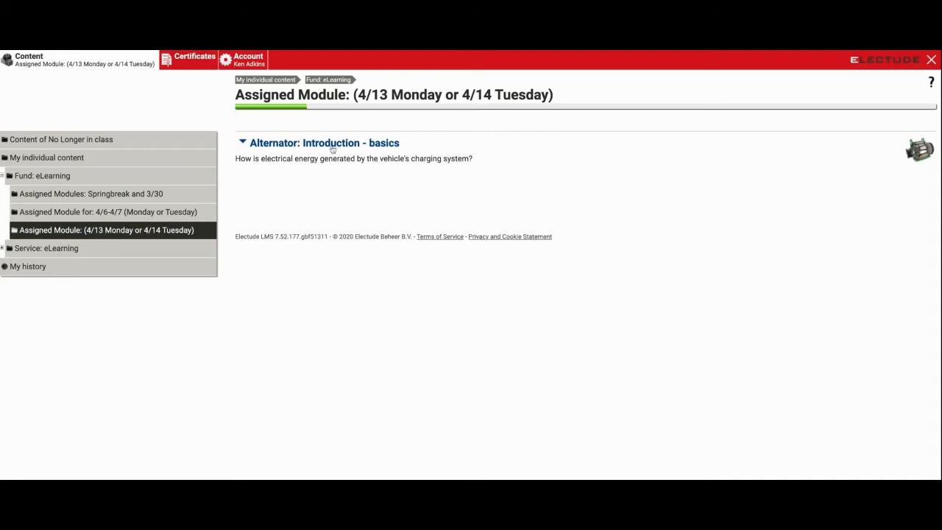
click(324, 143)
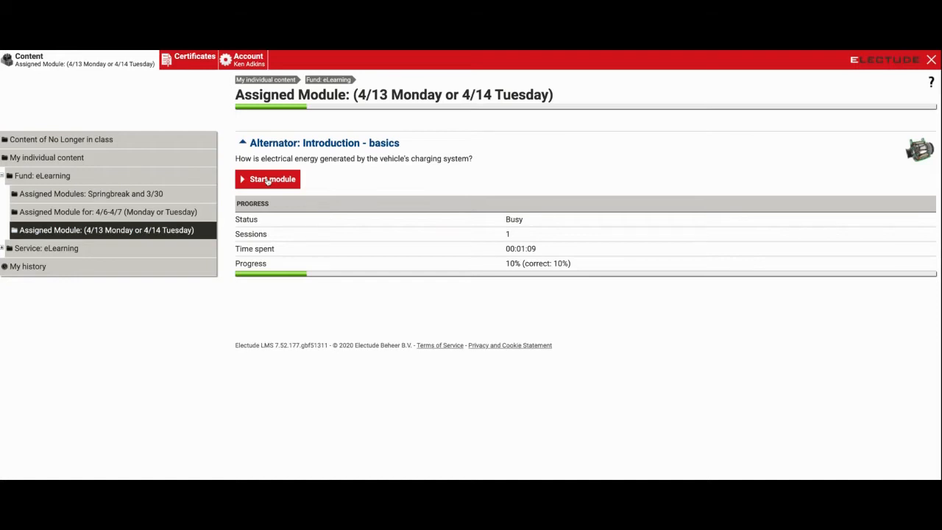
mouse_move(308, 181)
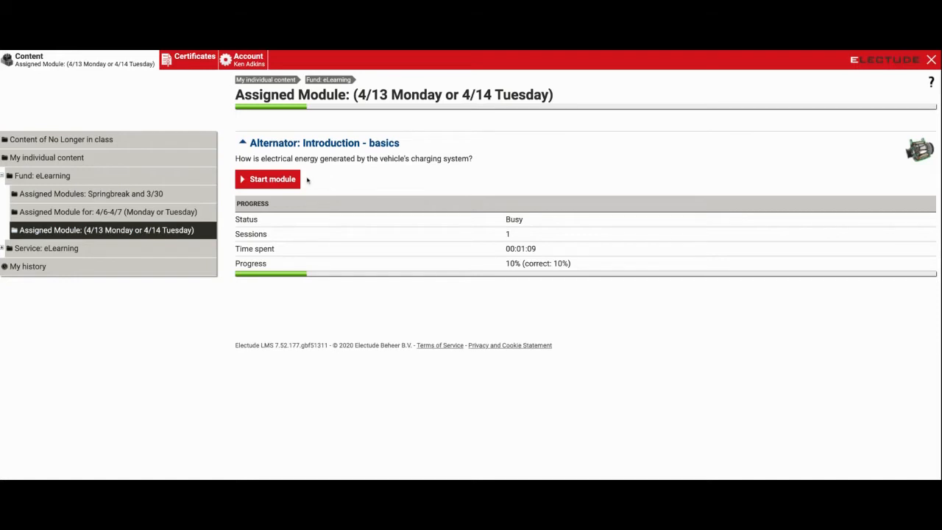
Start the Alternator lesson, landing on its 'Task and Location' page
click(267, 179)
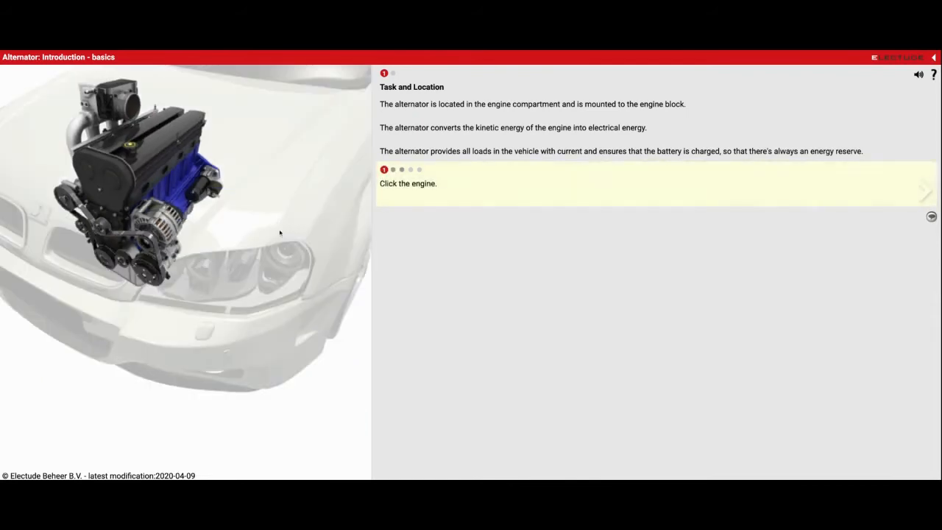
mouse_move(166, 160)
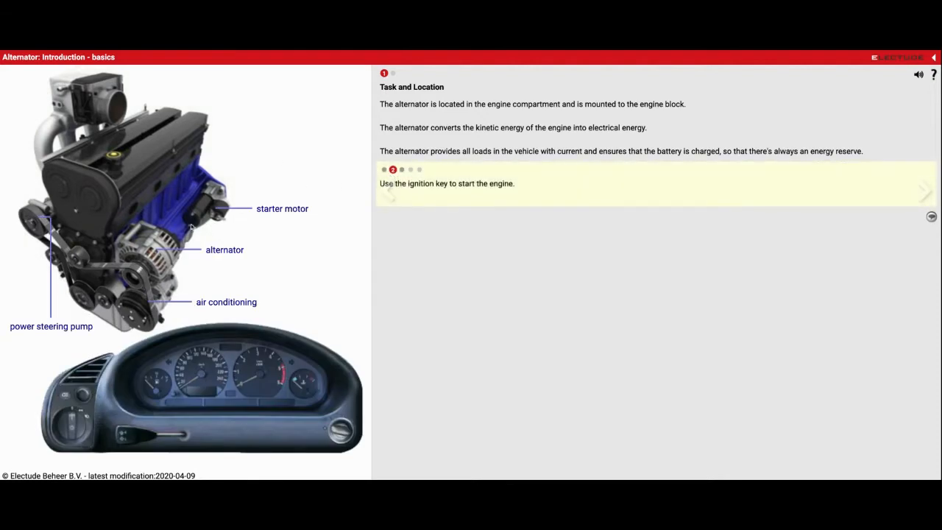
mouse_move(67, 283)
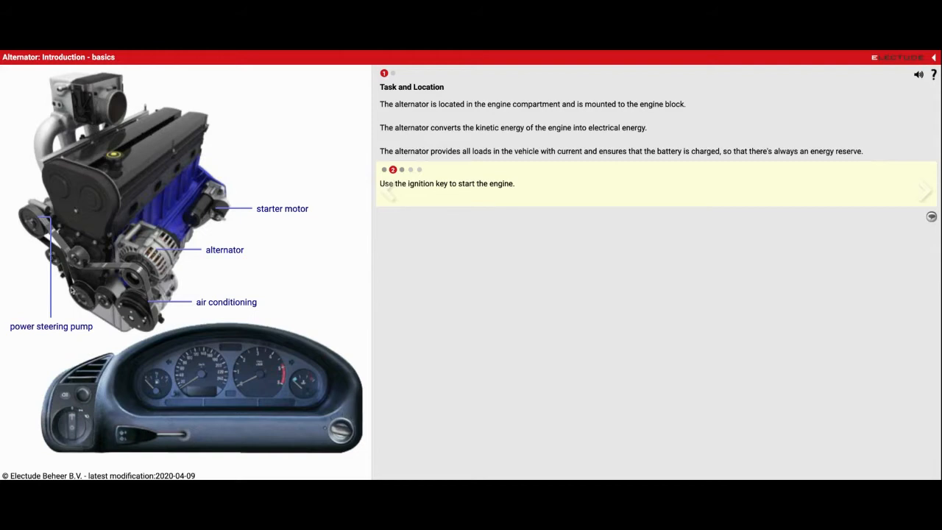
mouse_move(150, 302)
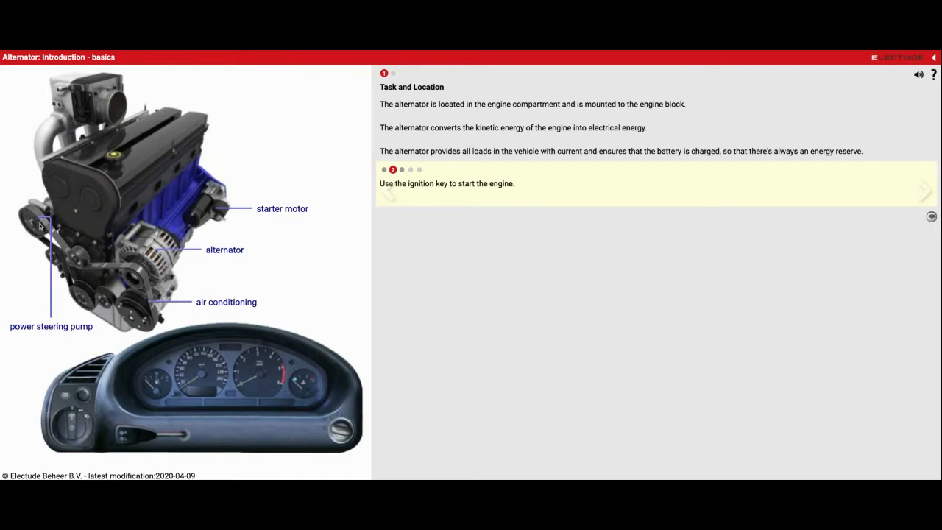
mouse_move(176, 309)
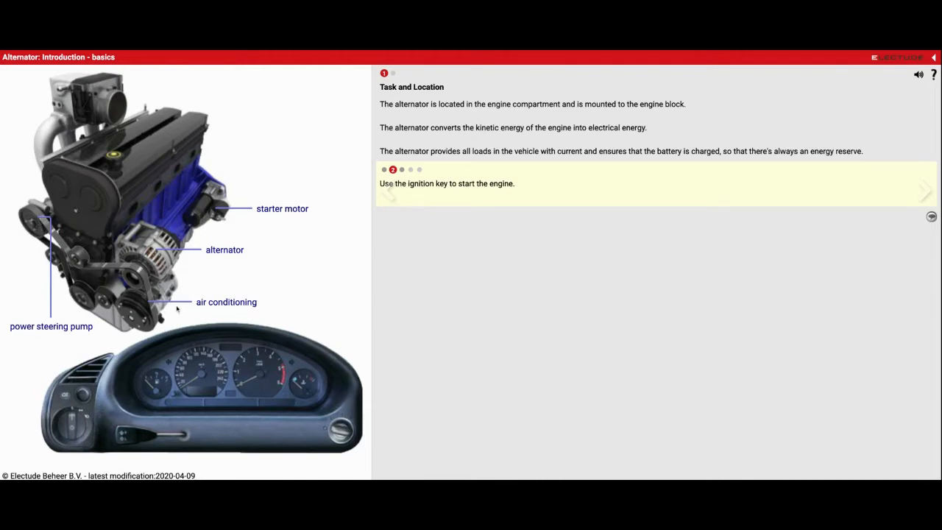
mouse_move(140, 322)
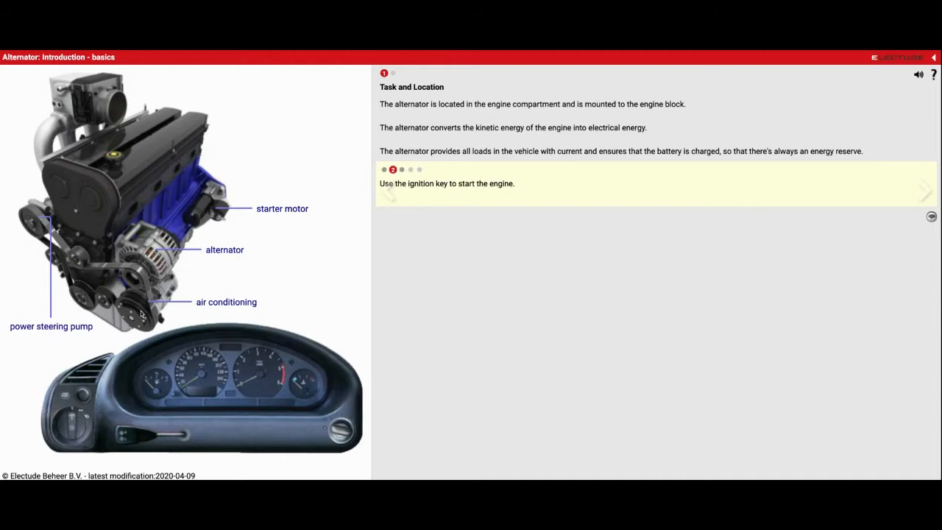
mouse_move(144, 273)
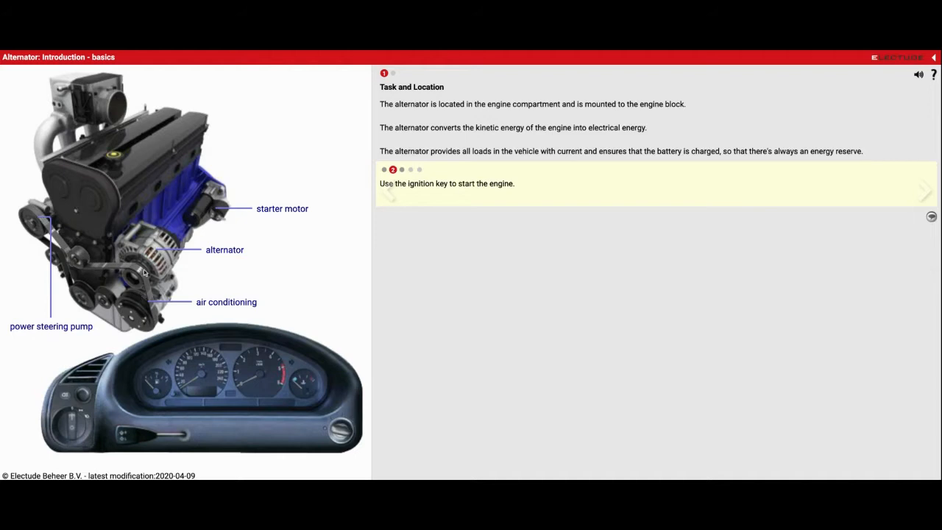
mouse_move(135, 278)
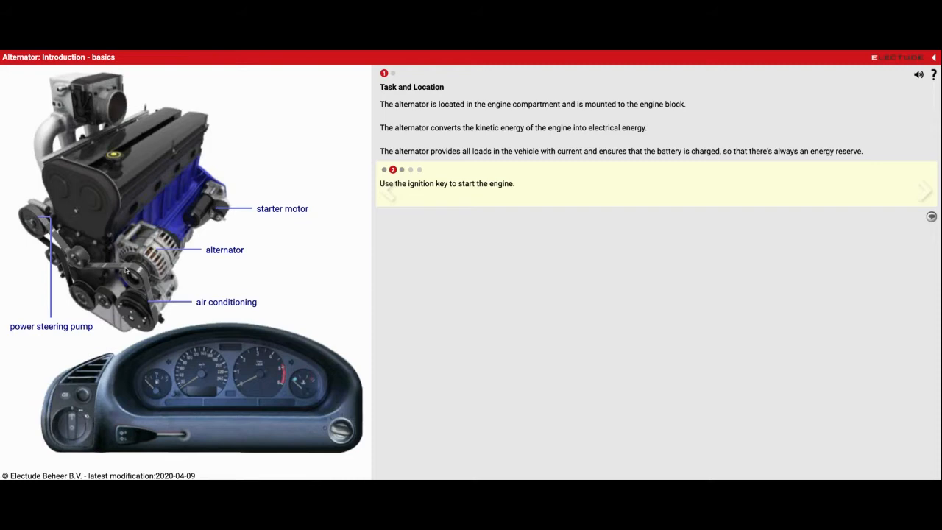
mouse_move(135, 268)
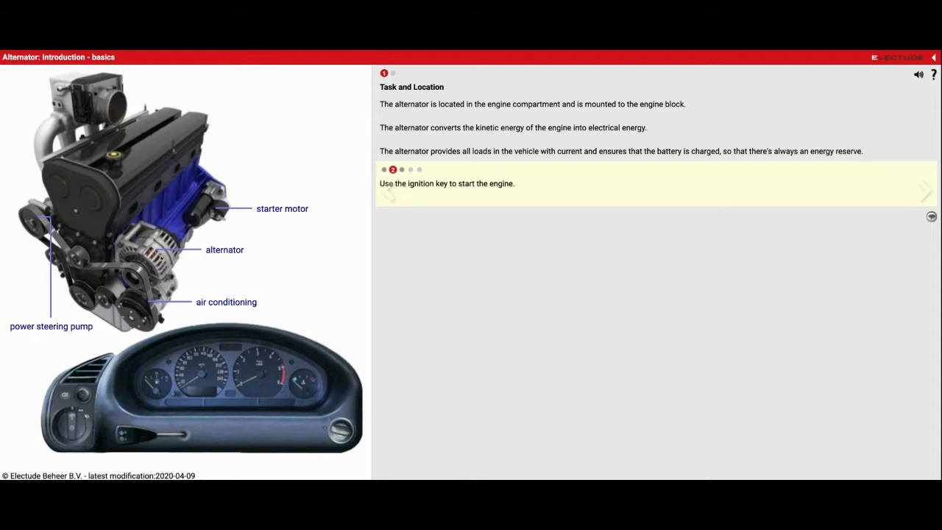
mouse_move(213, 315)
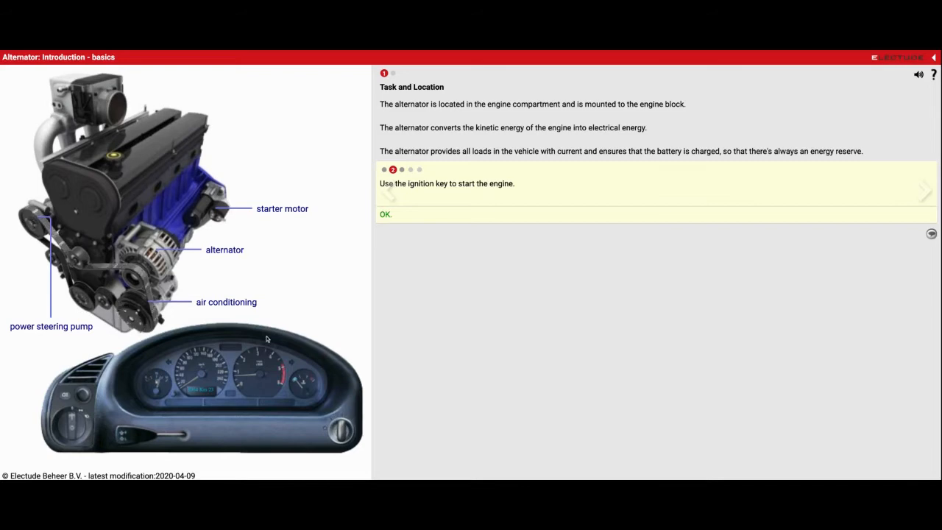
mouse_move(74, 264)
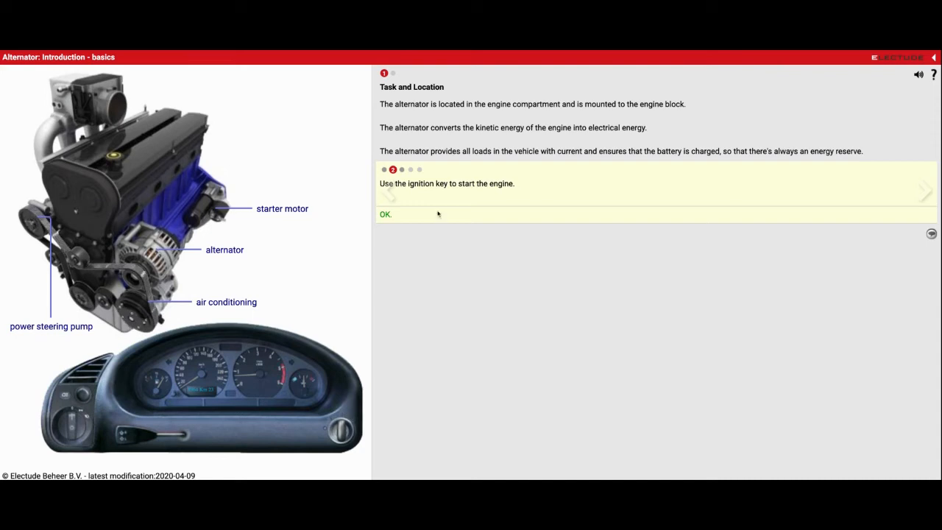
mouse_move(449, 118)
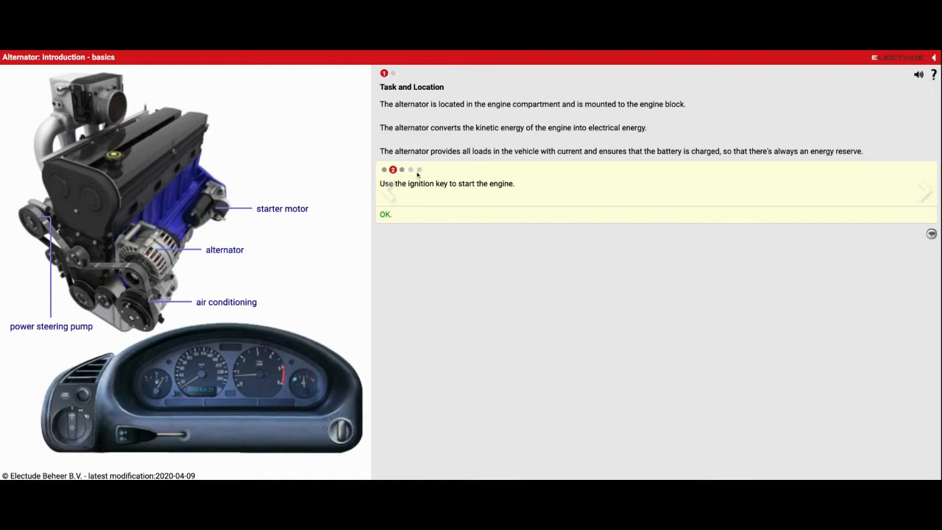
mouse_move(503, 155)
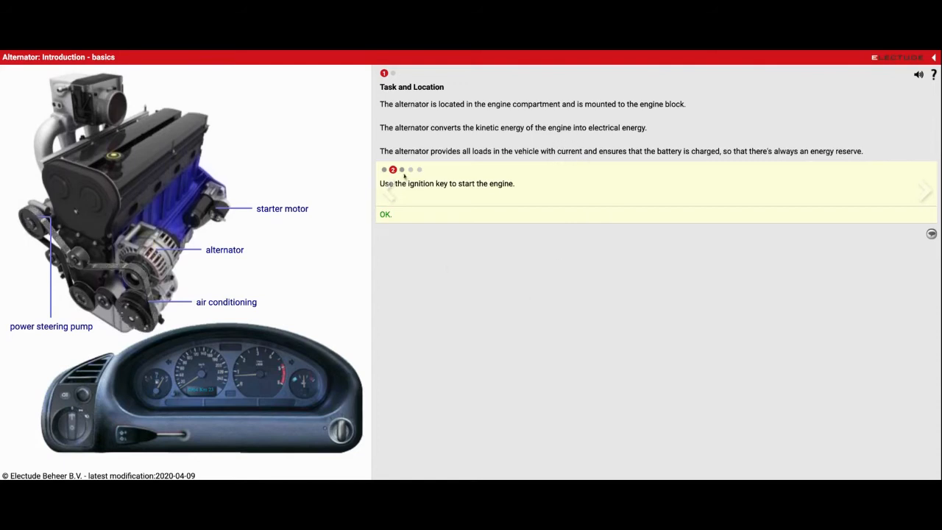
Point out the alternator on the engine image and advance to the engine-running question
click(385, 215)
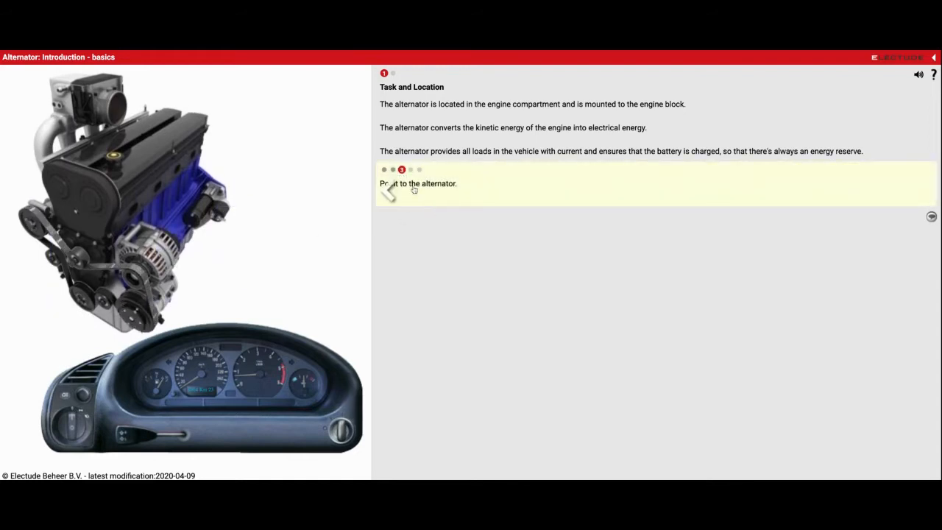
click(159, 251)
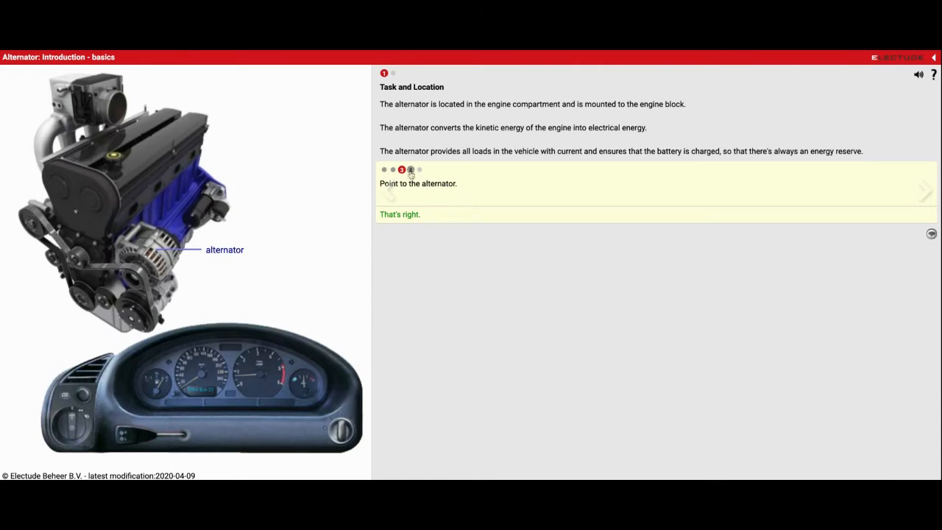
click(926, 191)
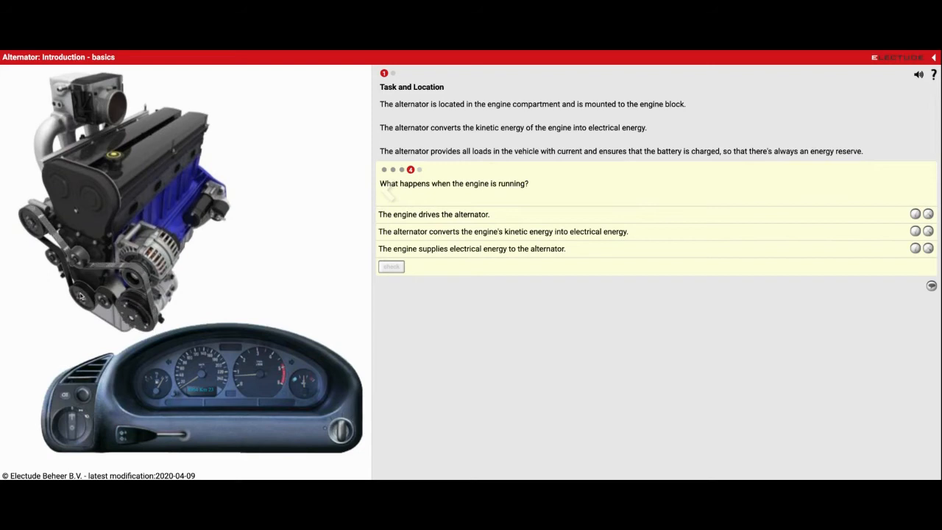
mouse_move(32, 224)
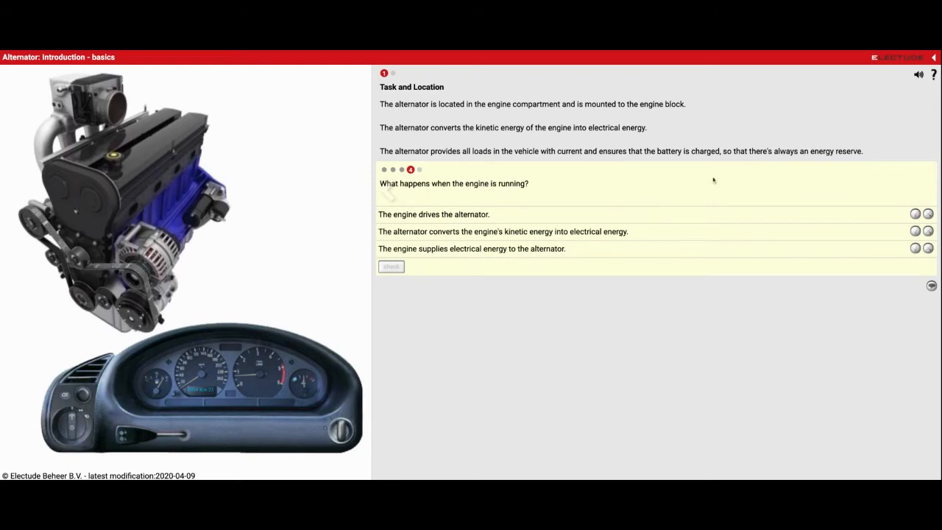
Mark 'engine drives alternator' and kinetic-to-electrical true, 'engine supplies electrical energy' false
click(916, 214)
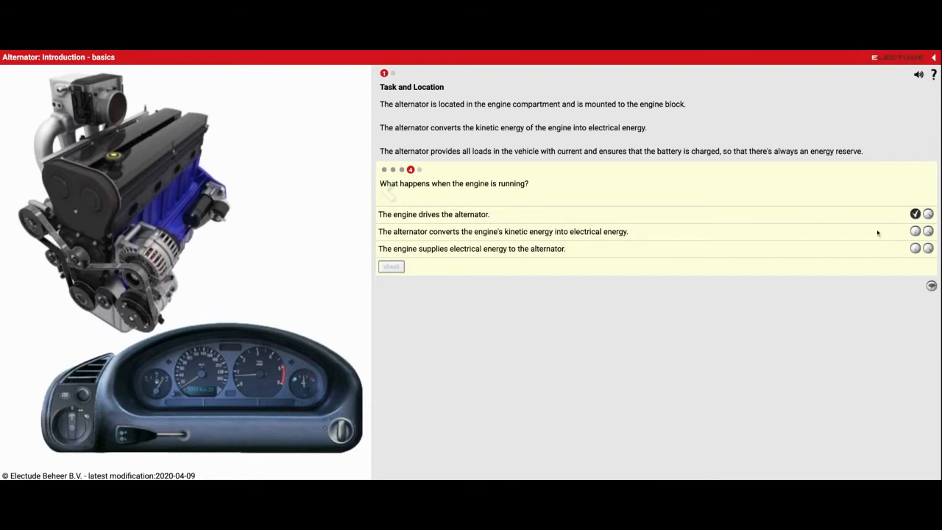
click(916, 231)
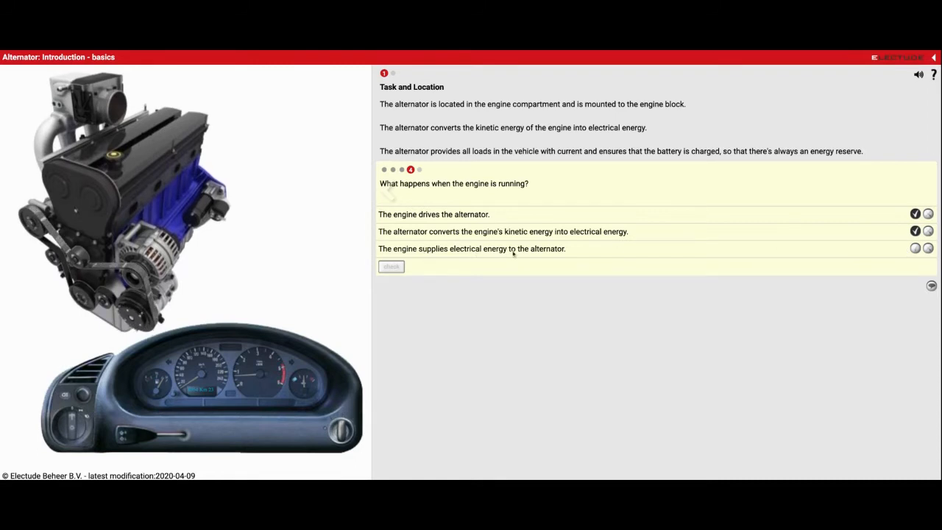
click(928, 248)
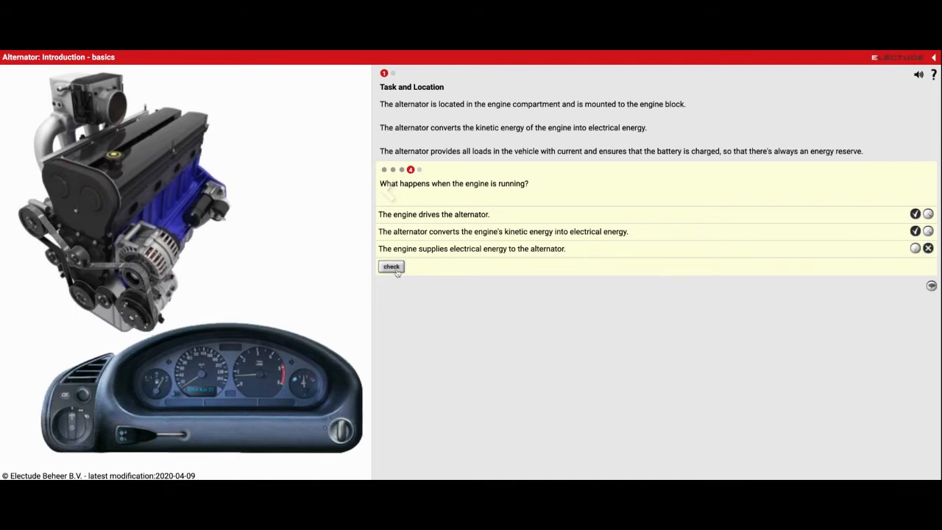
Answer the alternator-task question: consumers current true, starter motor false, battery charging true, and check
click(392, 266)
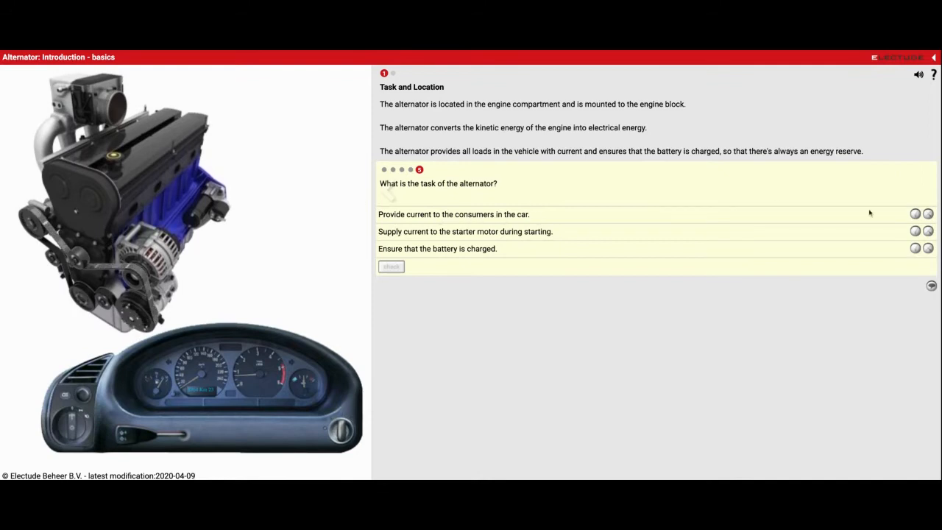
click(915, 215)
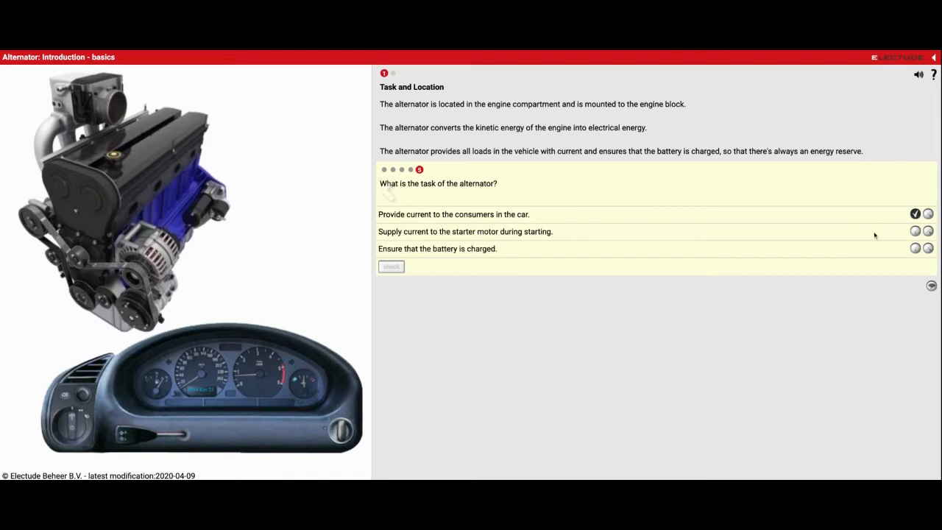
mouse_move(259, 200)
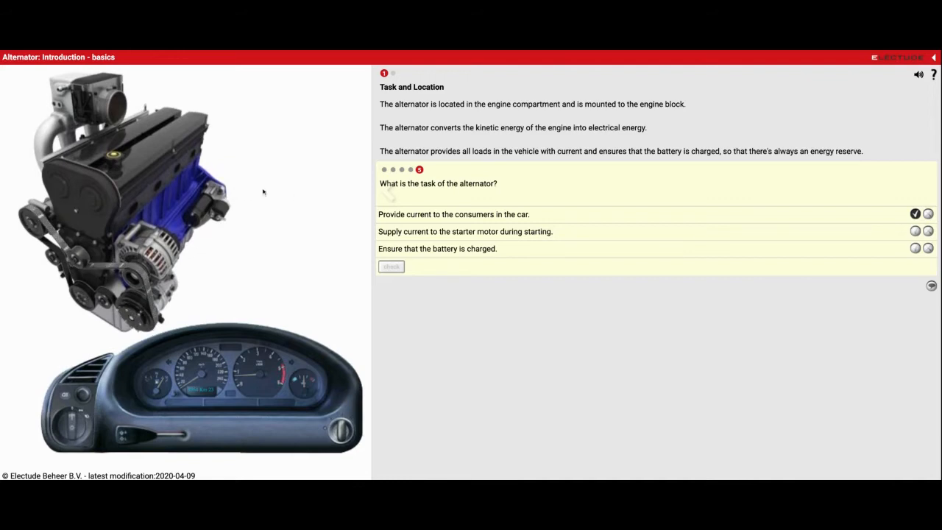
click(927, 231)
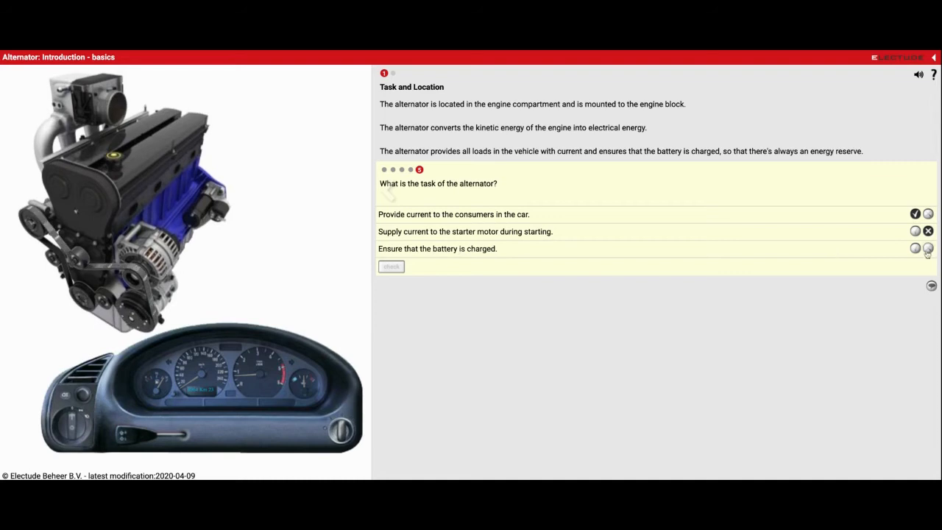
click(915, 247)
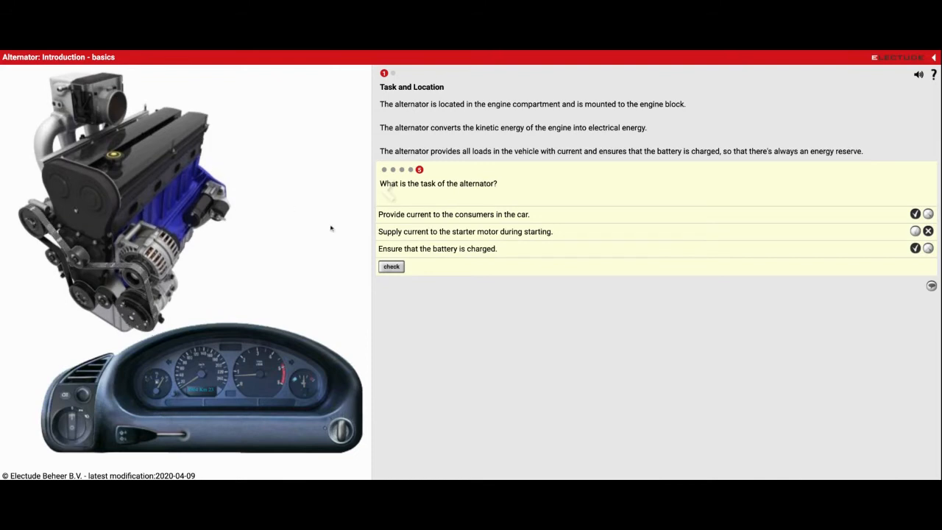
click(392, 265)
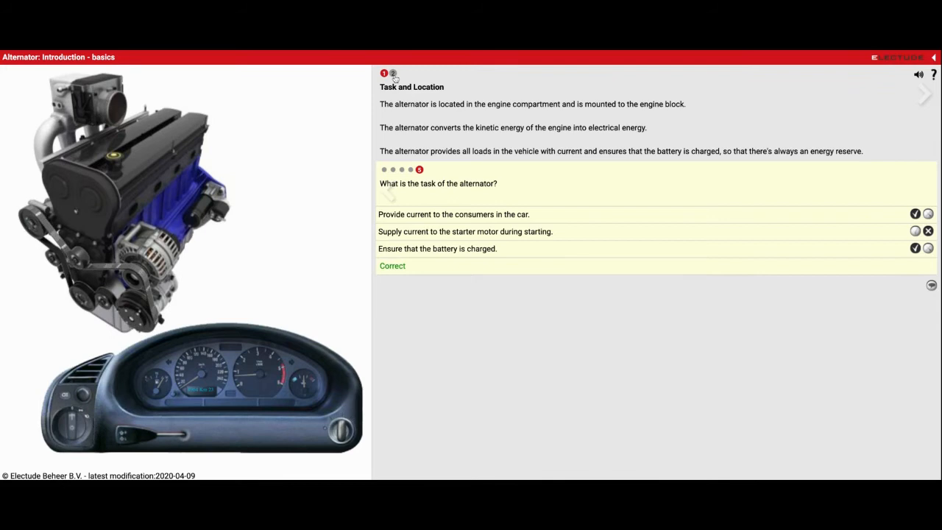
Reveal the alternator's labelled components and answer the pulley's task as kinetic energy transfer
click(924, 94)
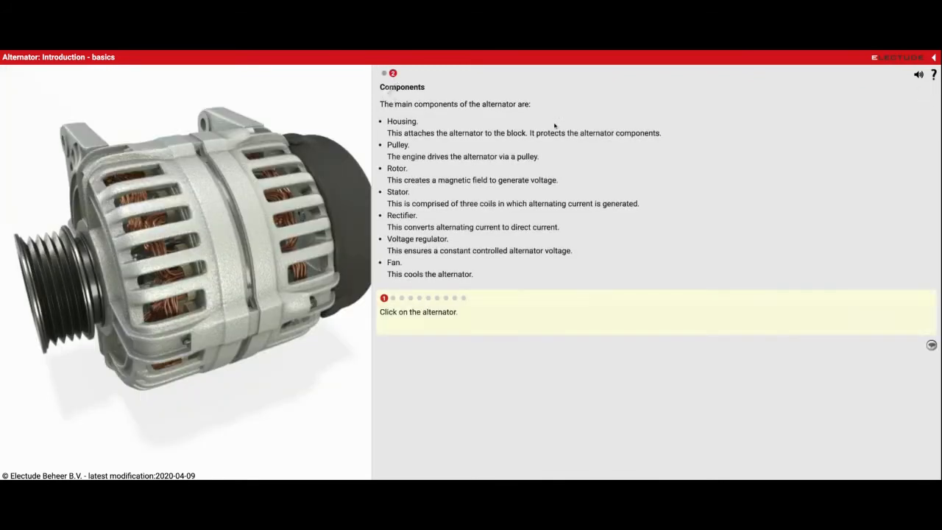
mouse_move(574, 140)
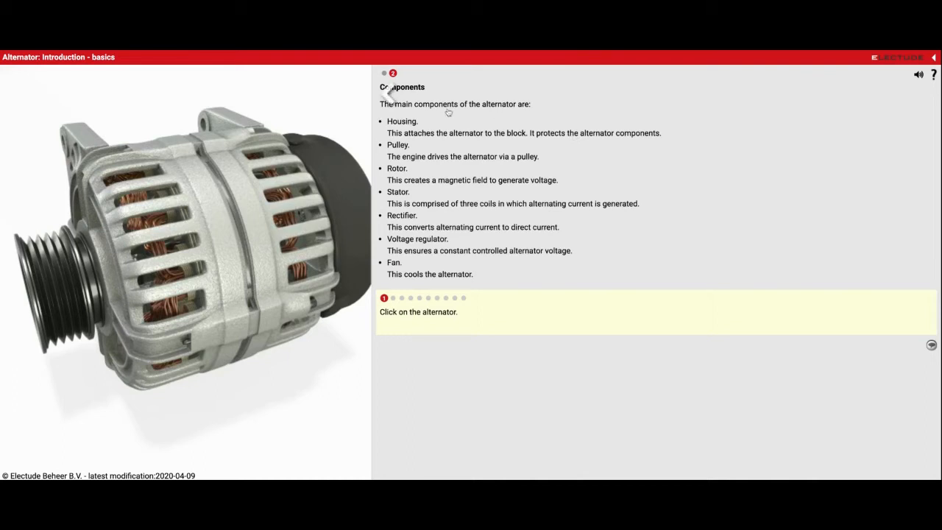
mouse_move(347, 138)
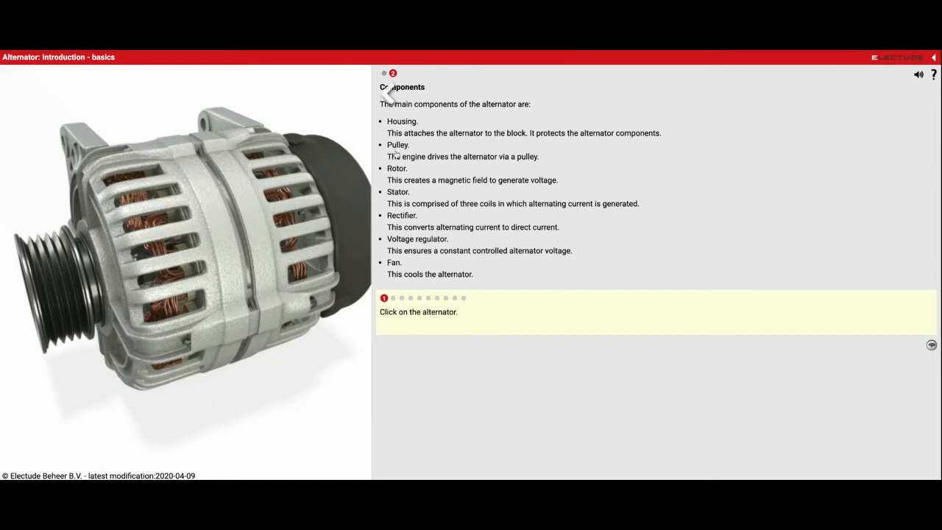
mouse_move(56, 275)
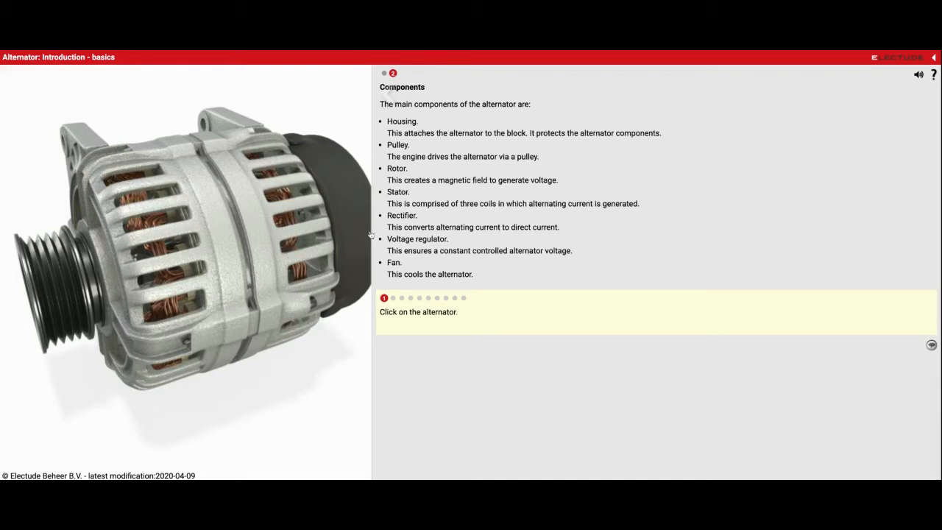
mouse_move(347, 197)
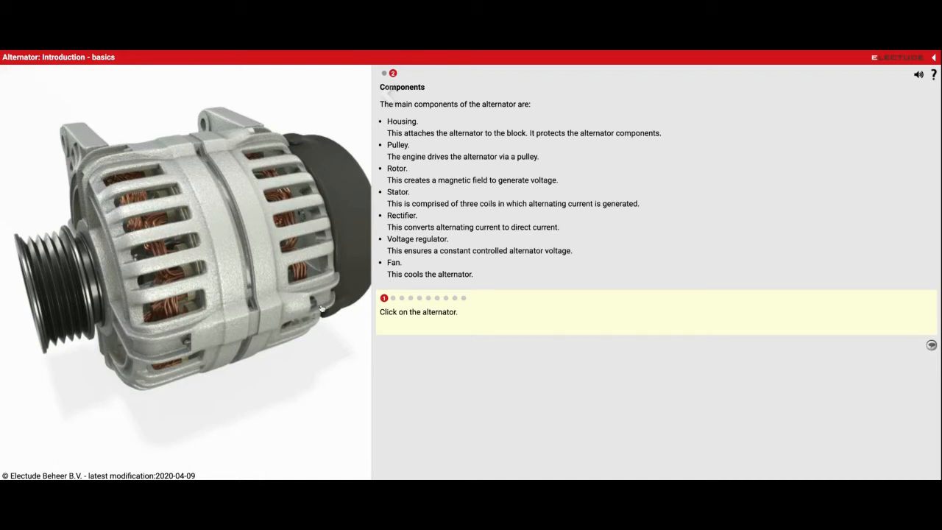
mouse_move(287, 192)
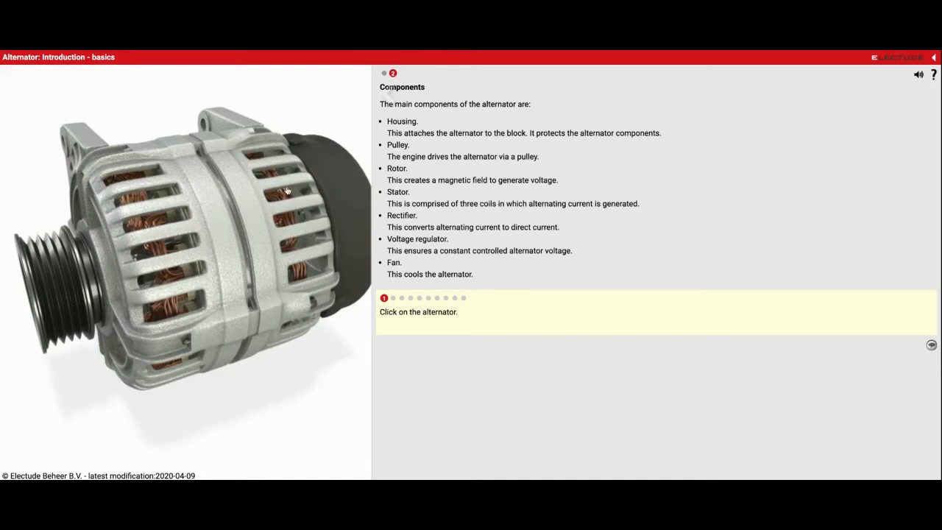
click(220, 221)
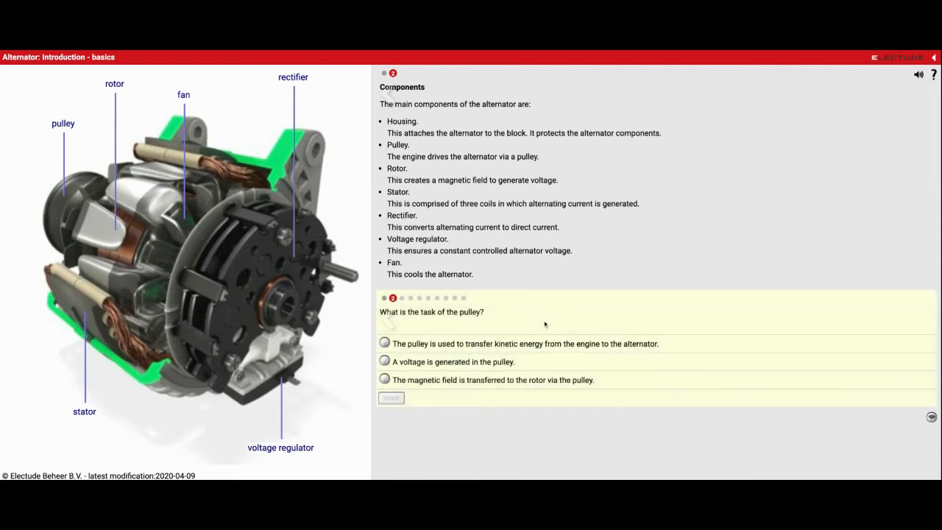
mouse_move(471, 314)
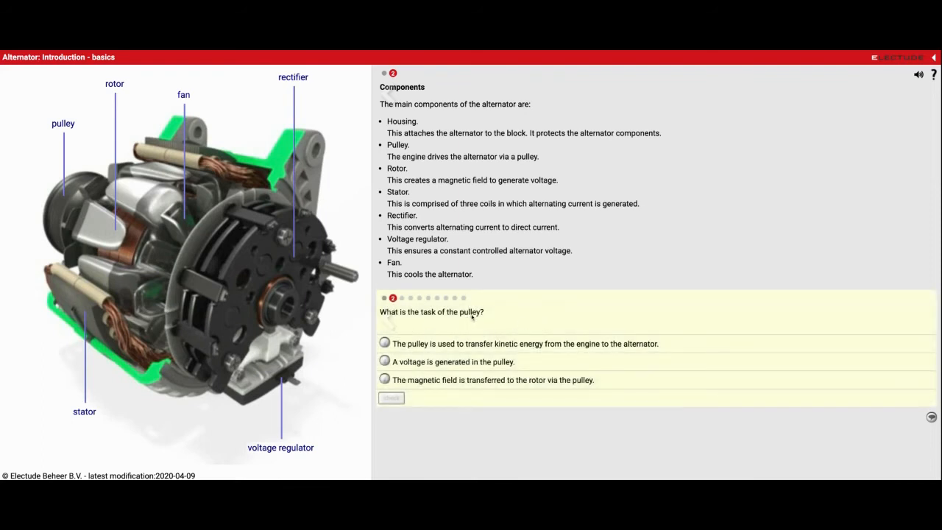
mouse_move(65, 204)
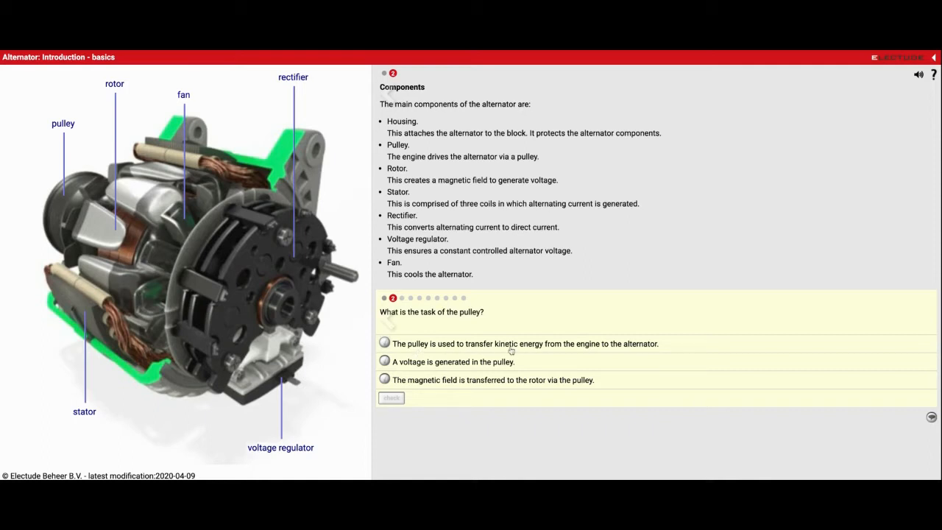
mouse_move(589, 350)
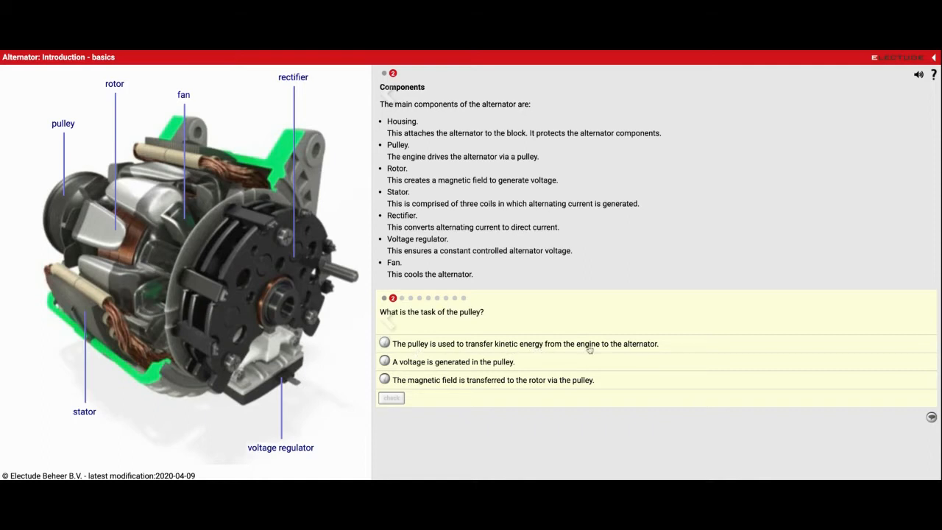
click(383, 343)
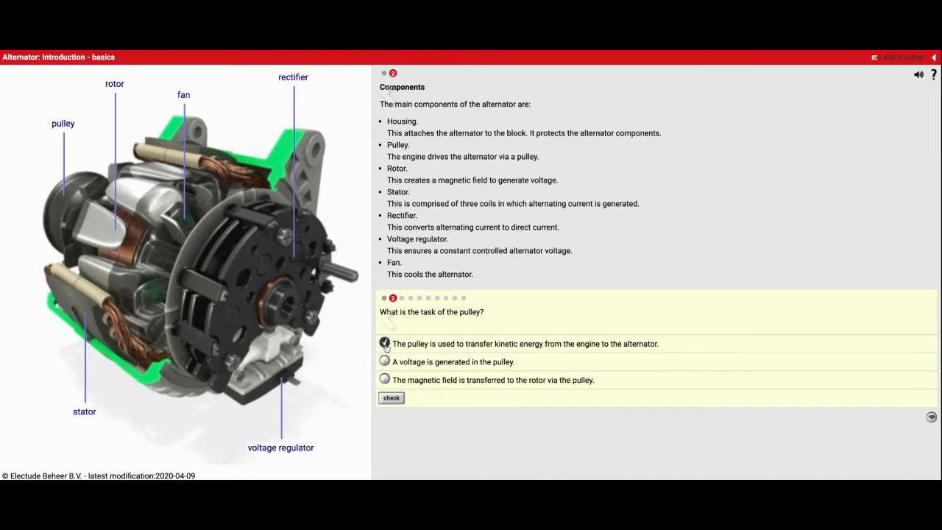
click(391, 398)
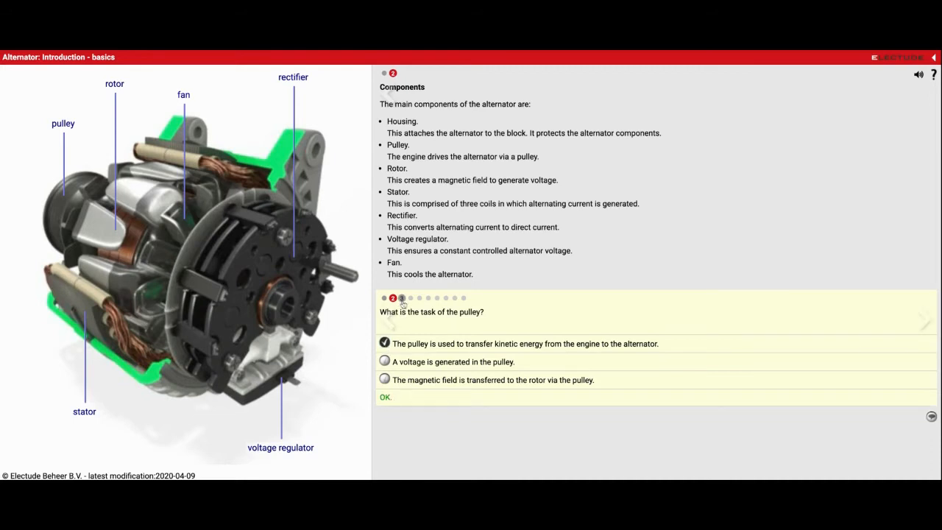
click(386, 398)
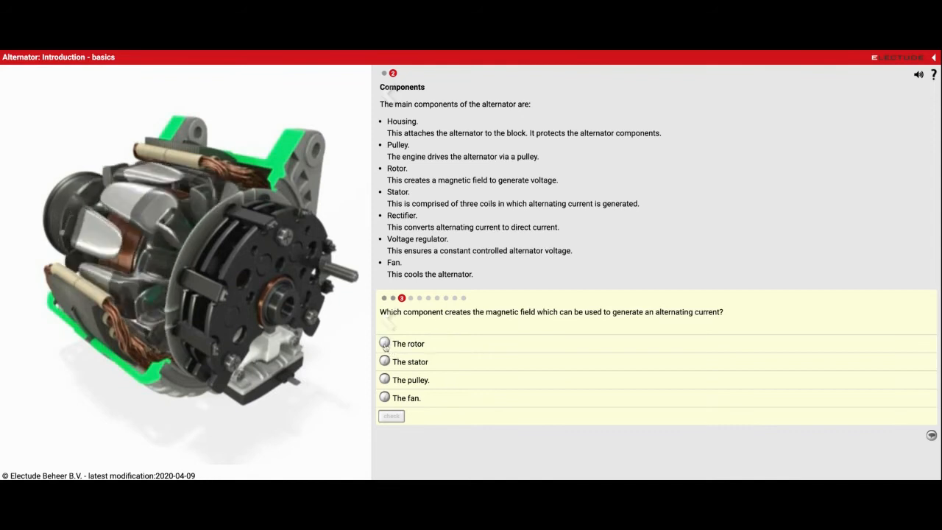
Answer the rotor as magnetic field source and cooling the alternator as the fan's function
click(382, 343)
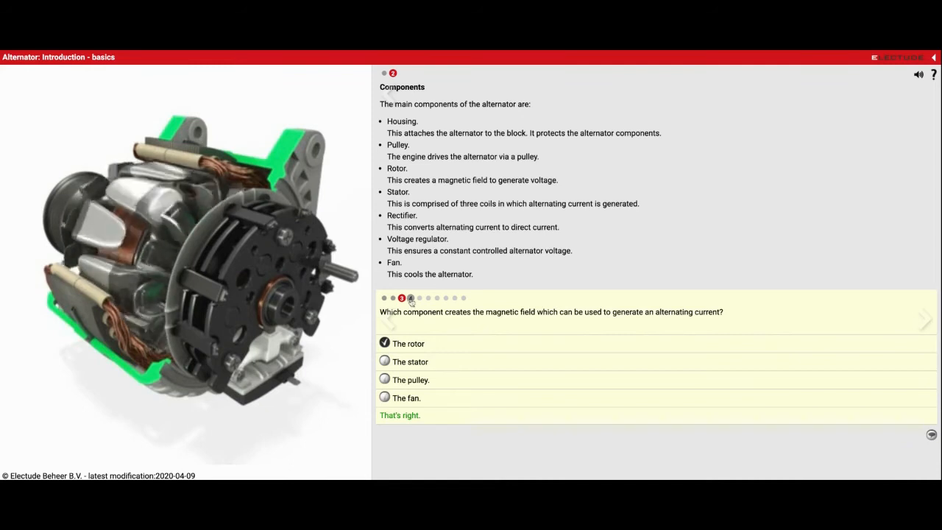
click(924, 317)
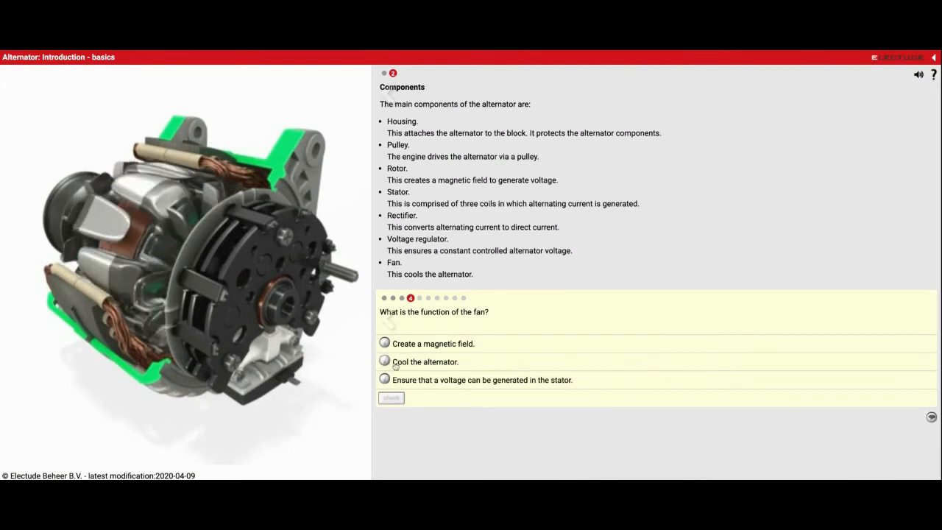
click(383, 360)
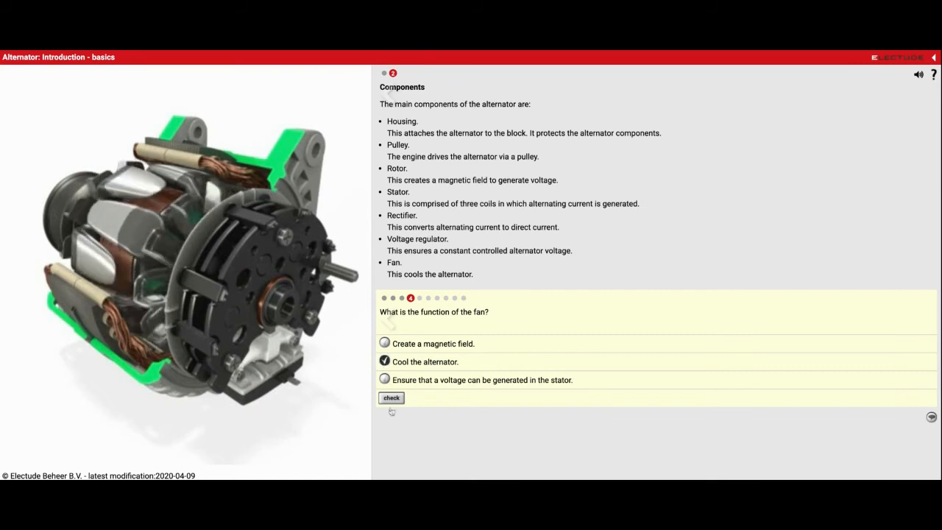
click(392, 397)
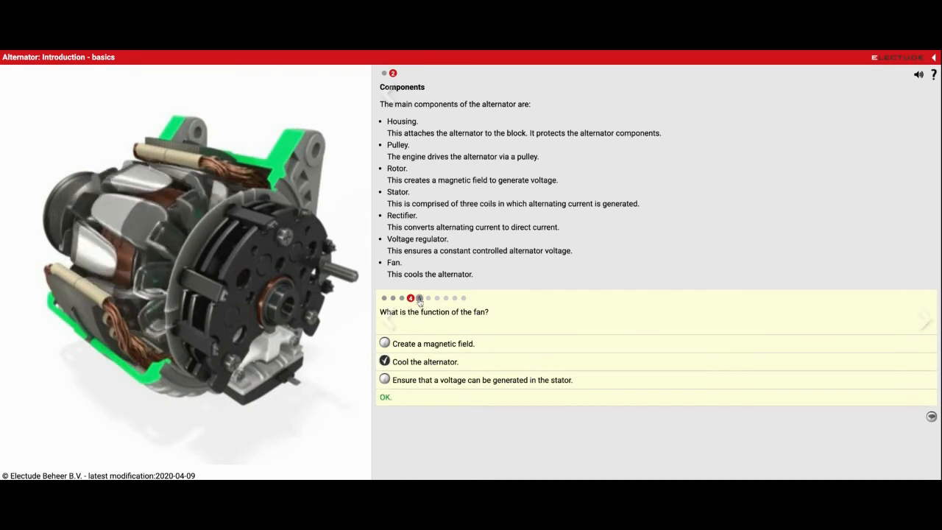
click(386, 398)
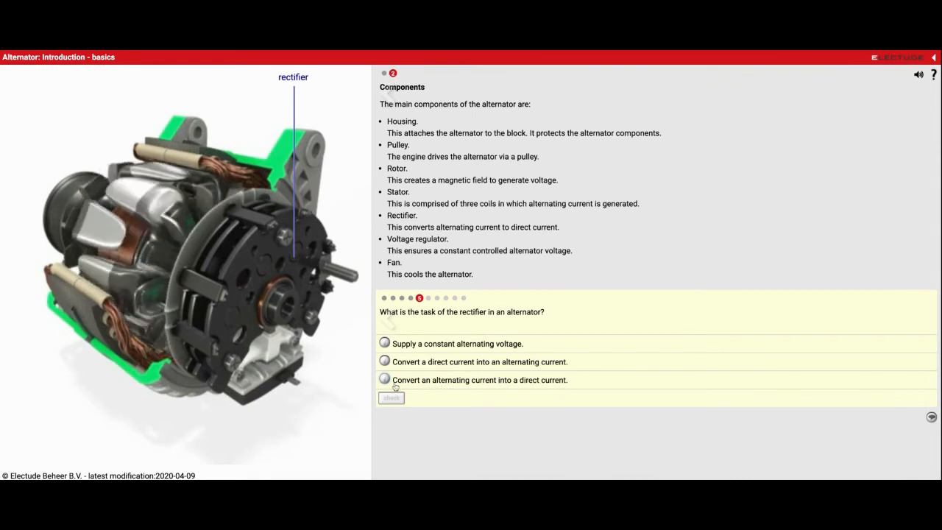
Answer that the rectifier converts alternating current into direct current and check it
click(383, 380)
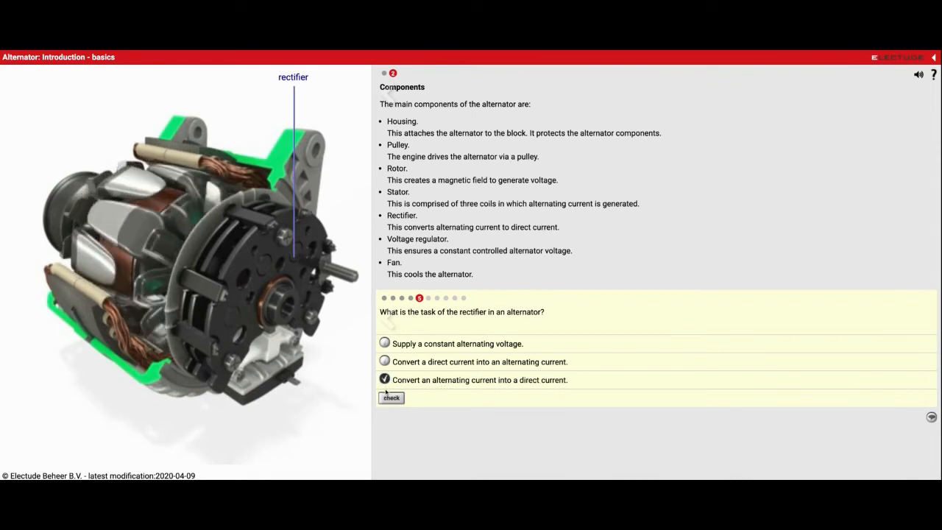
click(392, 397)
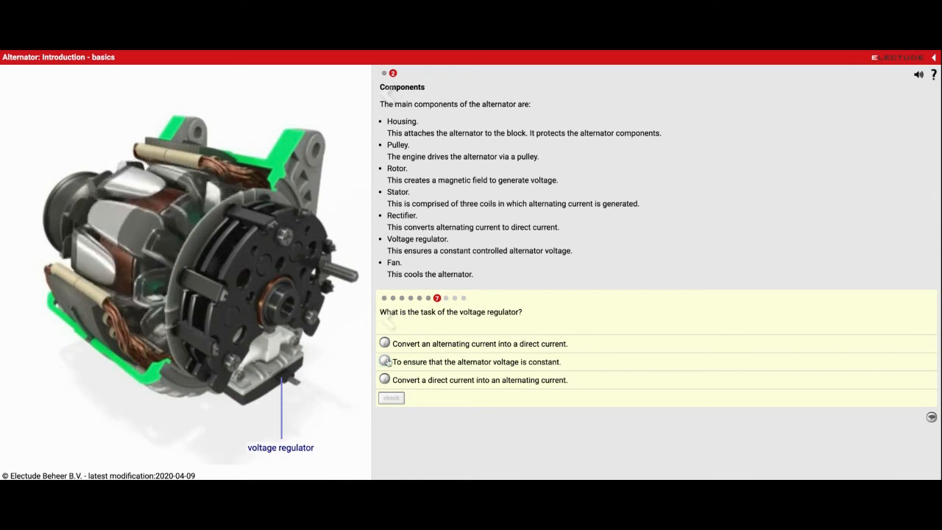
Answer that the voltage regulator keeps alternator voltage constant and advance
click(385, 362)
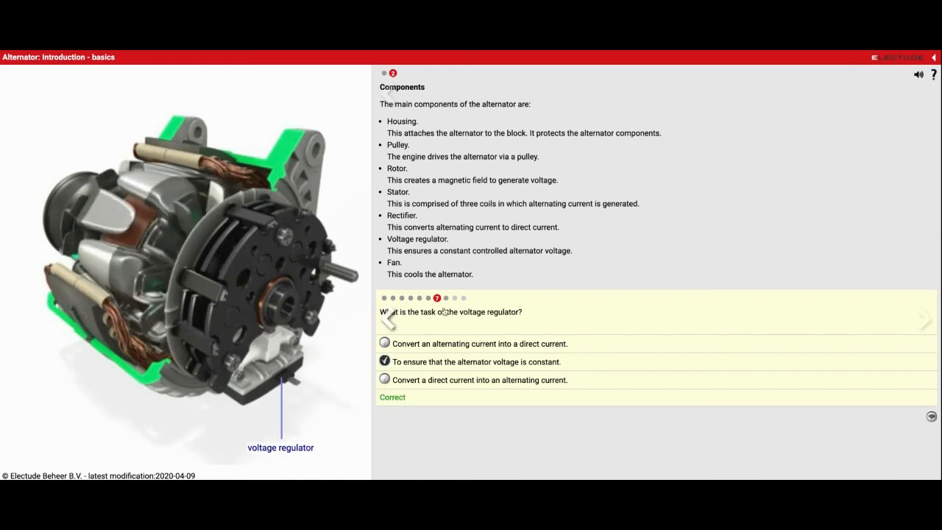
click(925, 320)
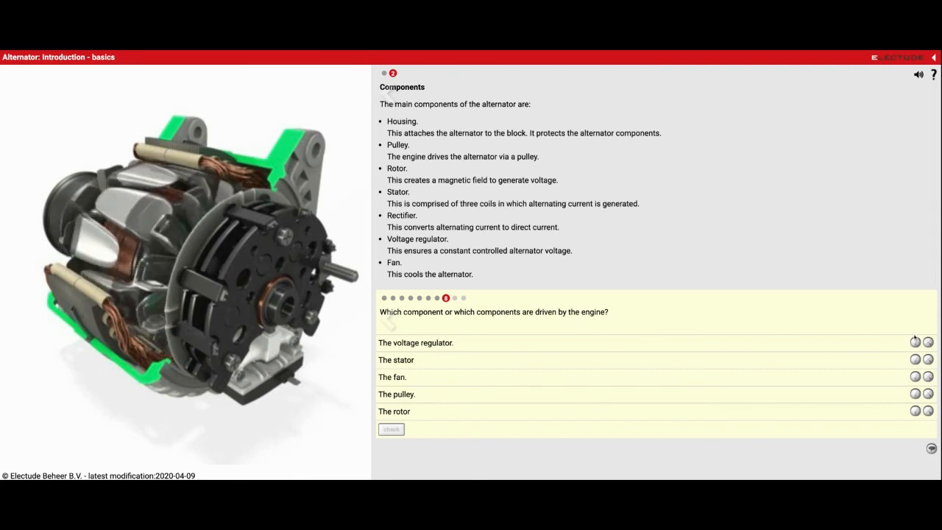
Mark voltage regulator and stator not engine-driven, fan and pulley driven, then advance
click(927, 342)
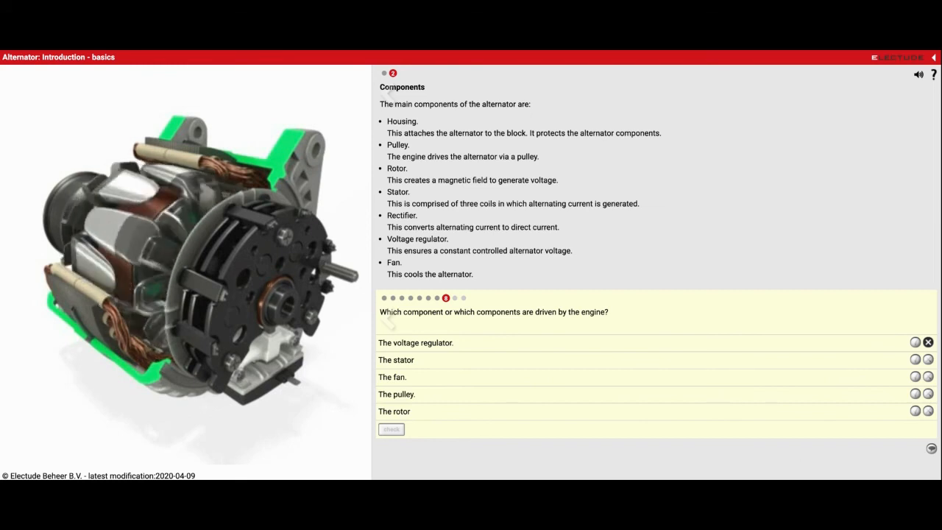
click(928, 360)
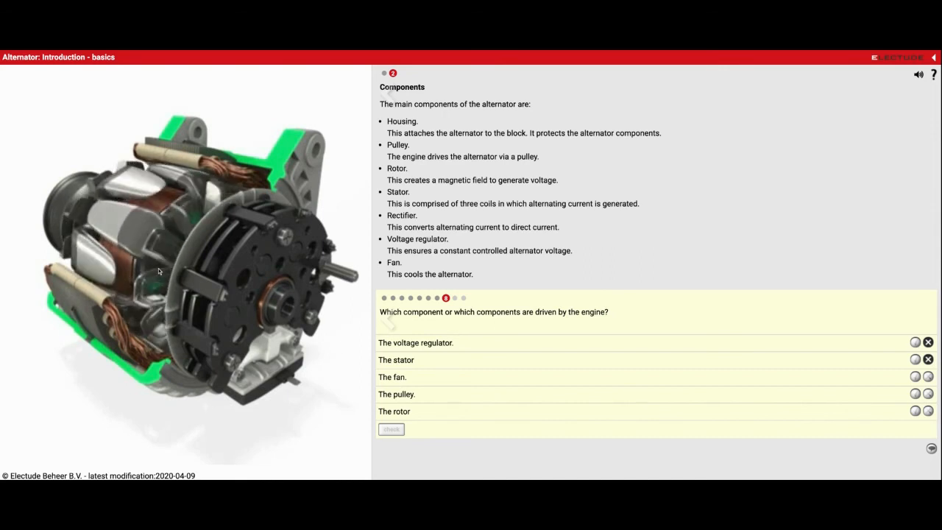
click(916, 377)
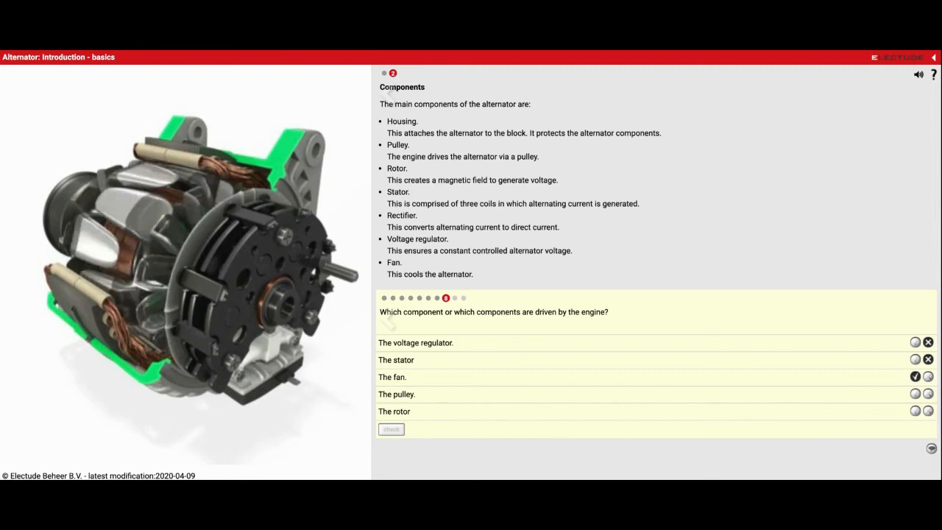
click(916, 394)
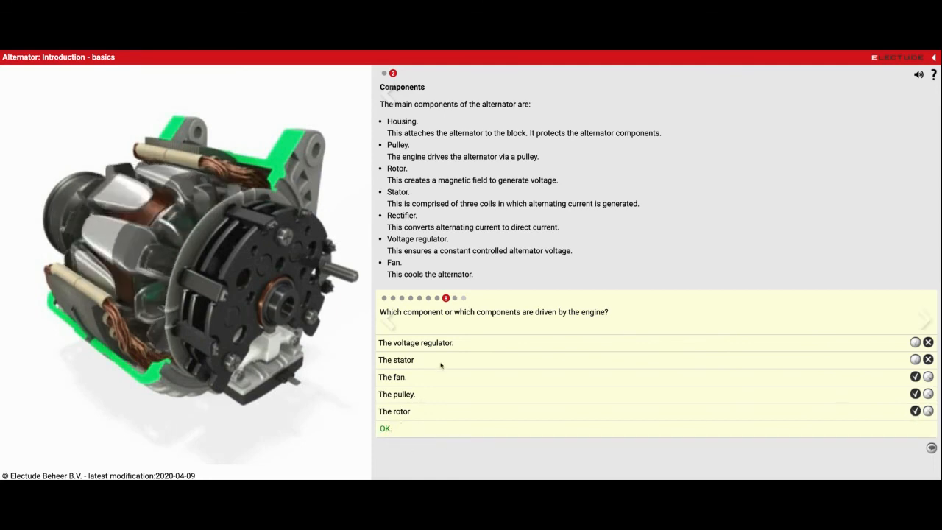
click(455, 297)
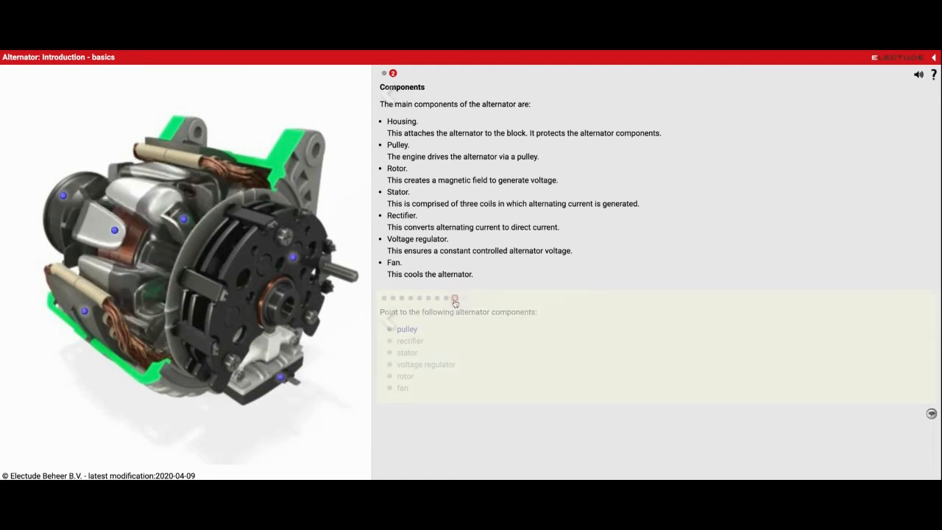
Point out the pulley, stator, voltage regulator and rotor on the 3D alternator, then reach the closing page
click(453, 297)
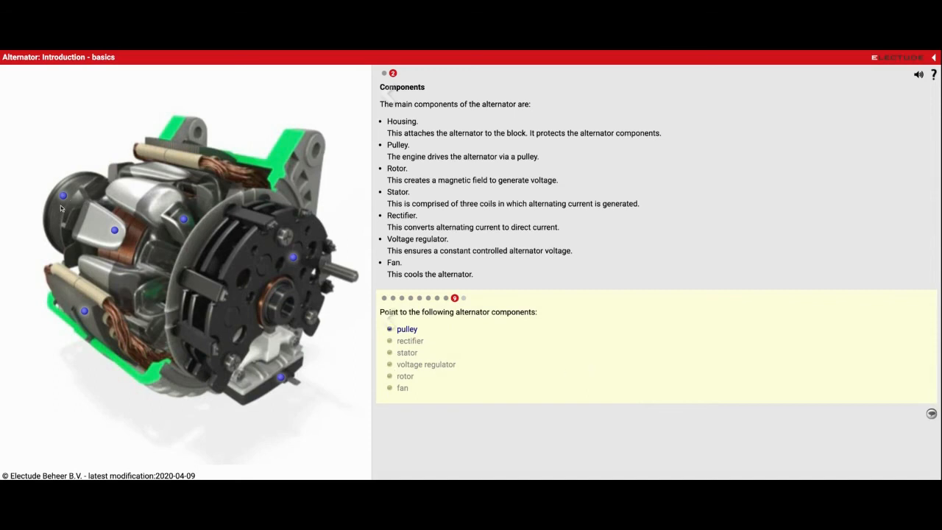
click(63, 195)
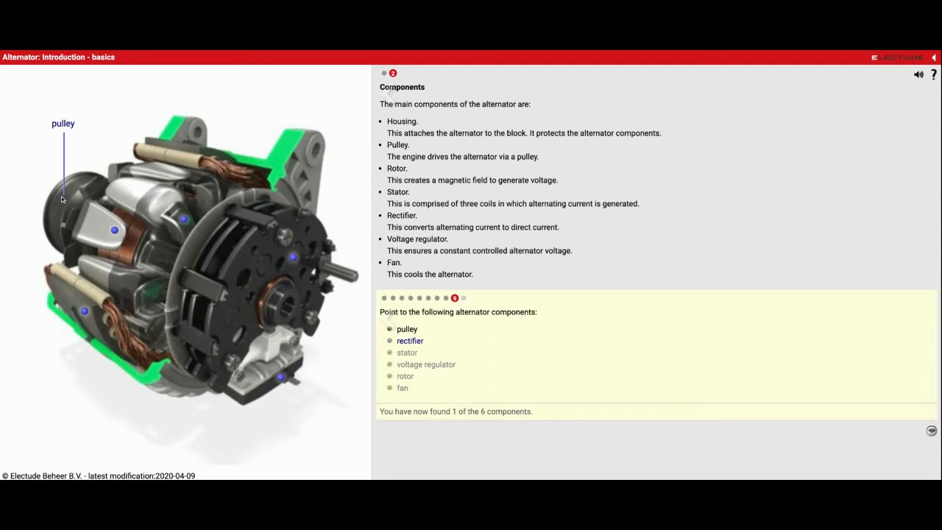
mouse_move(94, 302)
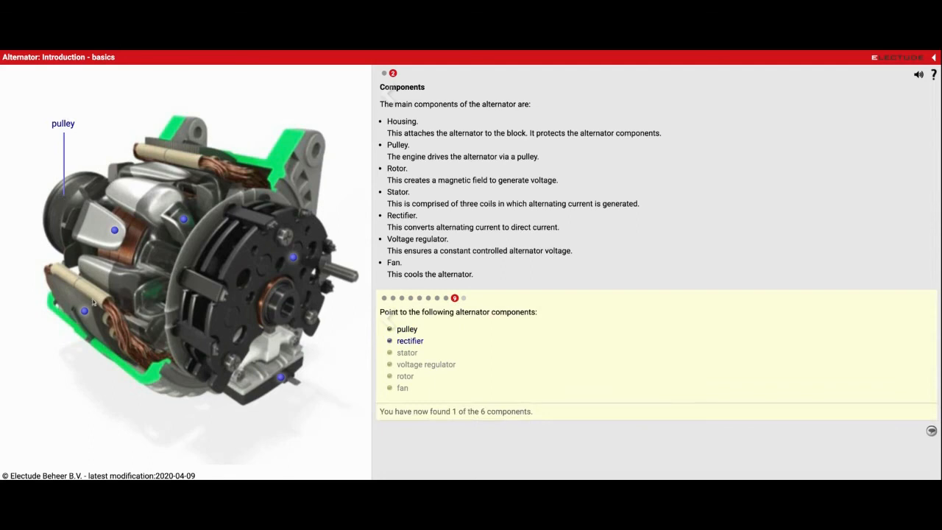
mouse_move(253, 247)
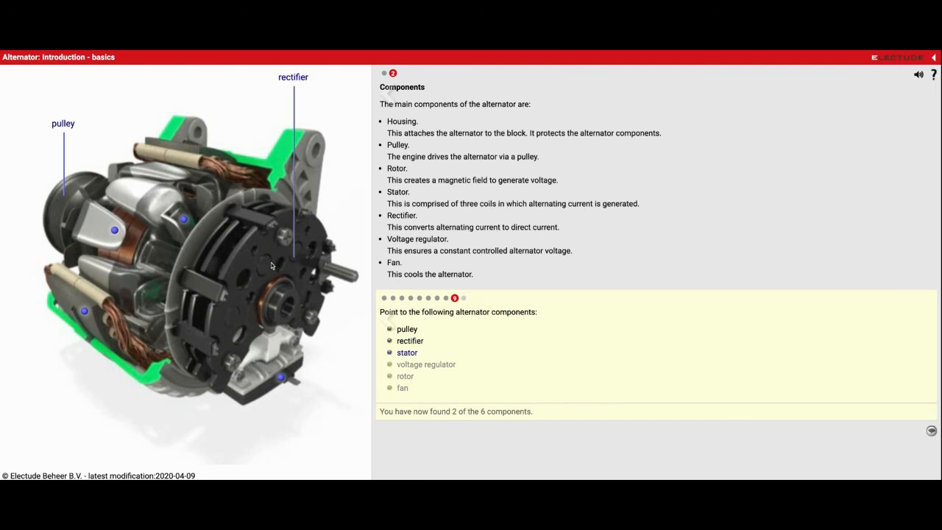
mouse_move(62, 304)
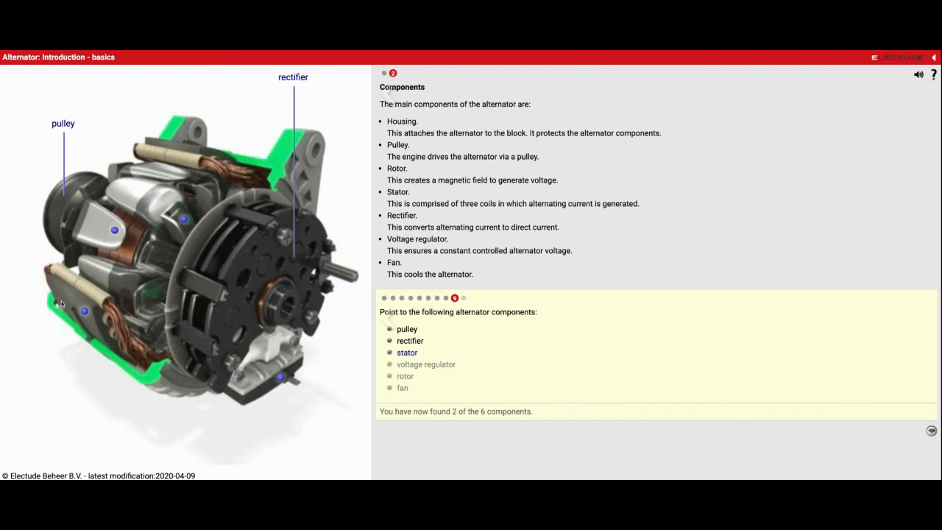
click(84, 309)
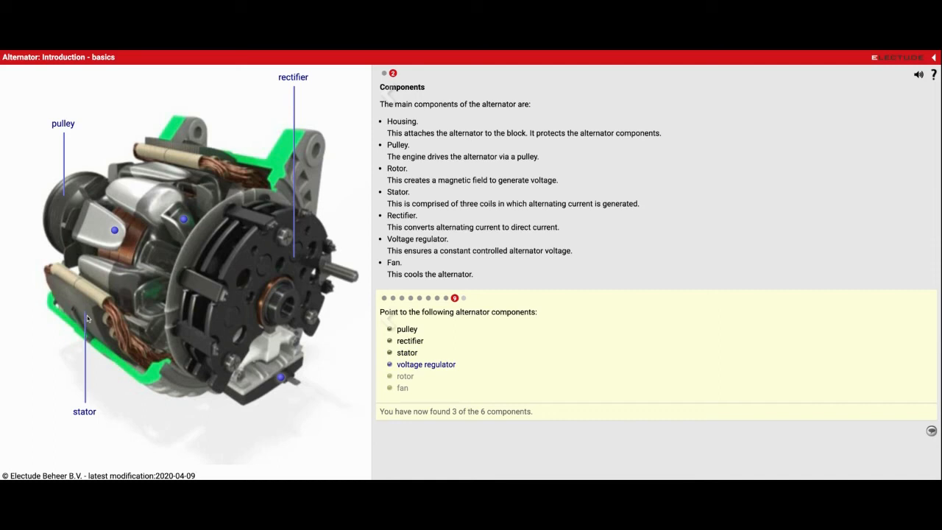
mouse_move(297, 375)
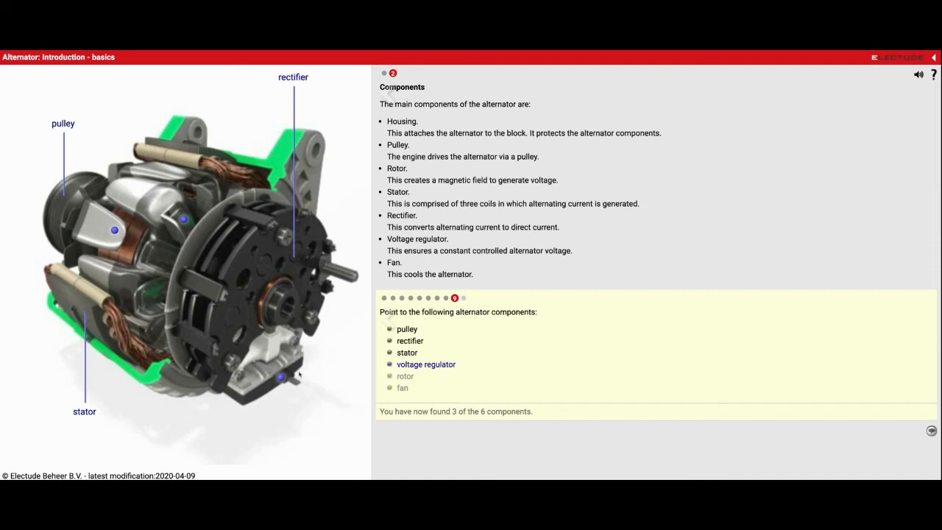
click(279, 377)
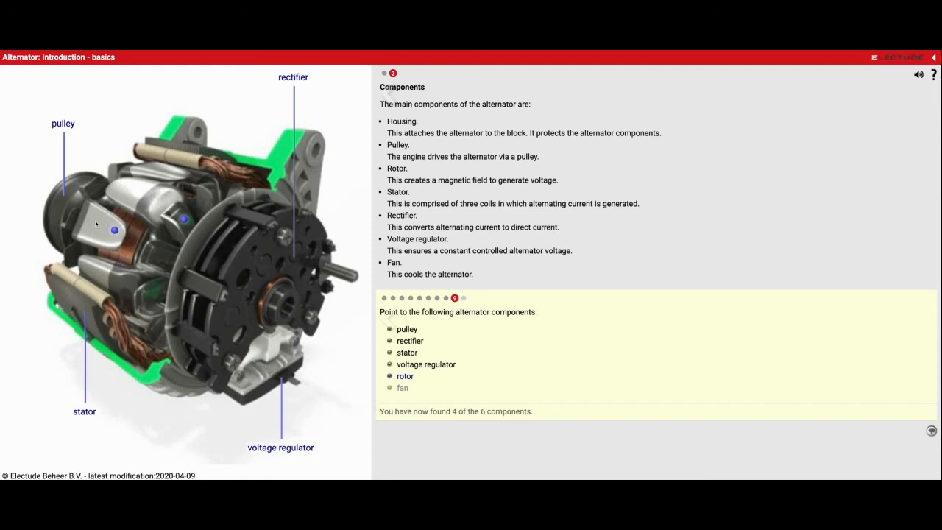
click(115, 220)
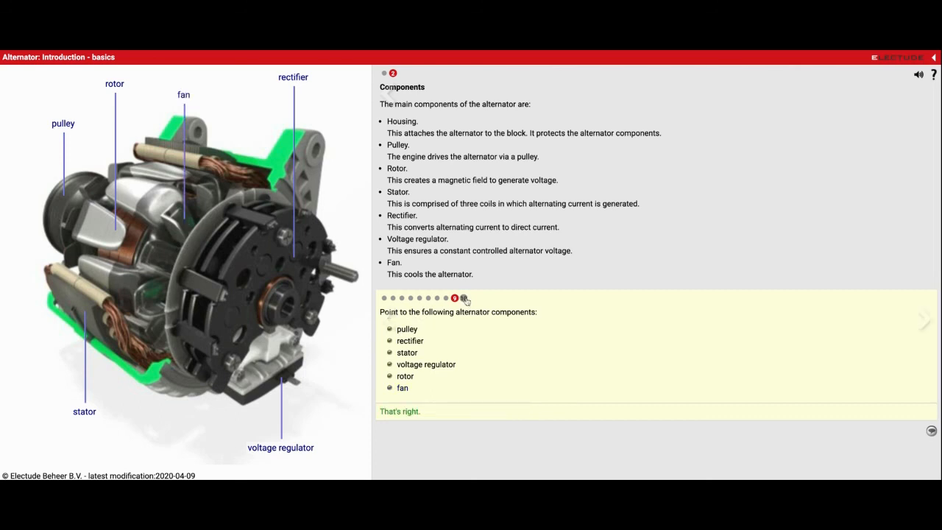
click(924, 320)
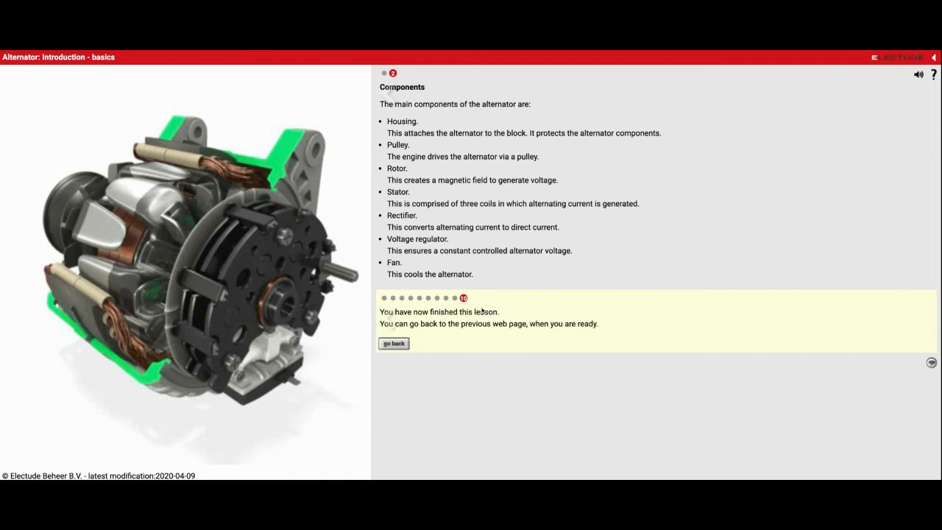
mouse_move(483, 311)
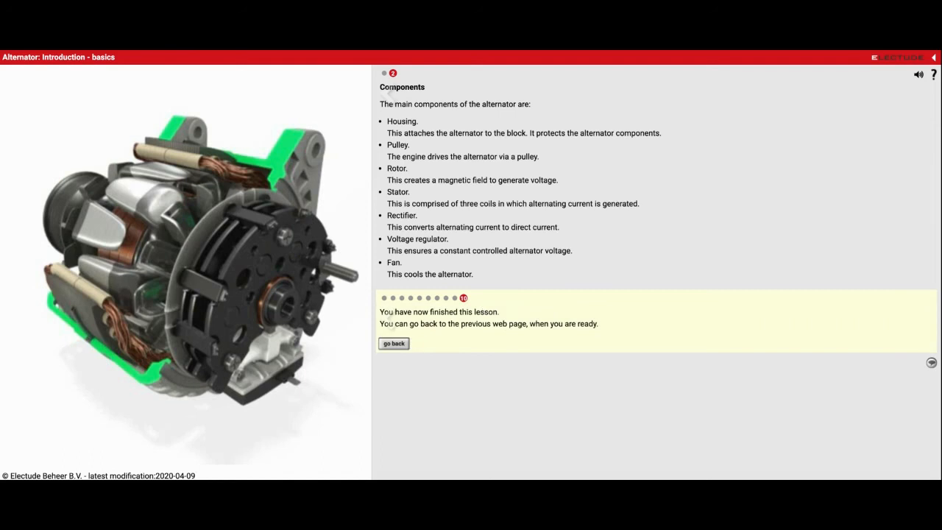
mouse_move(289, 242)
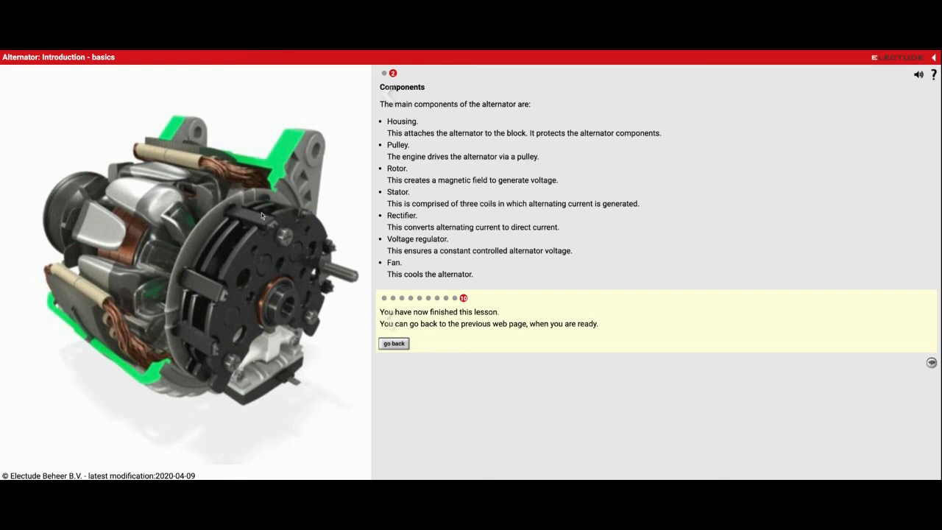
mouse_move(246, 371)
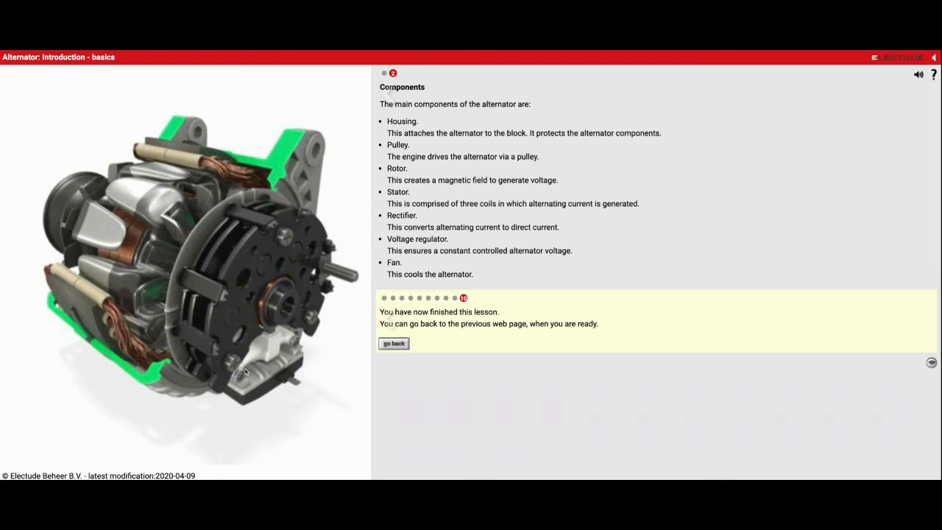
mouse_move(227, 354)
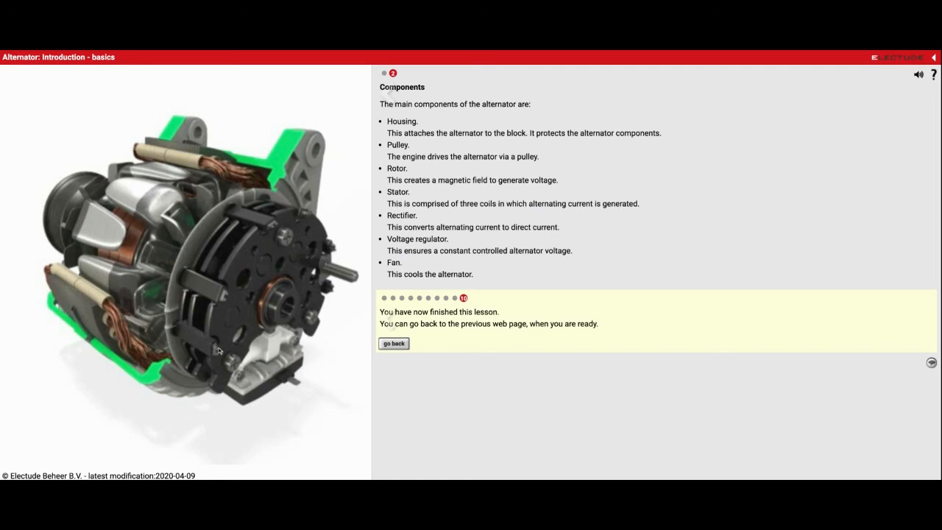
mouse_move(100, 317)
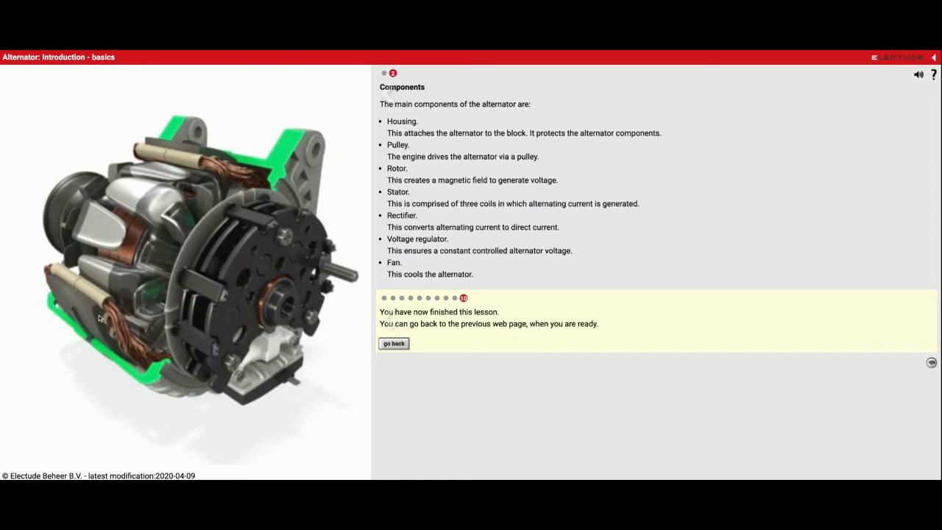
mouse_move(153, 370)
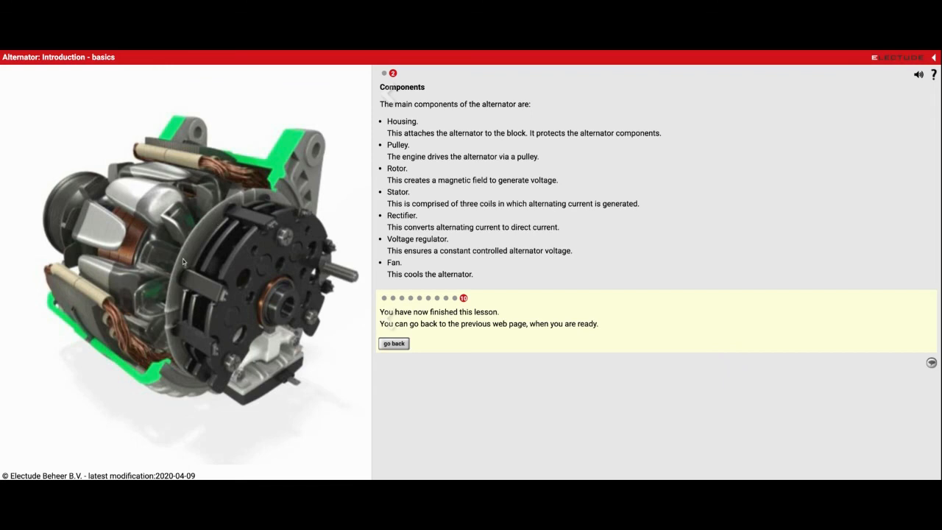
mouse_move(188, 259)
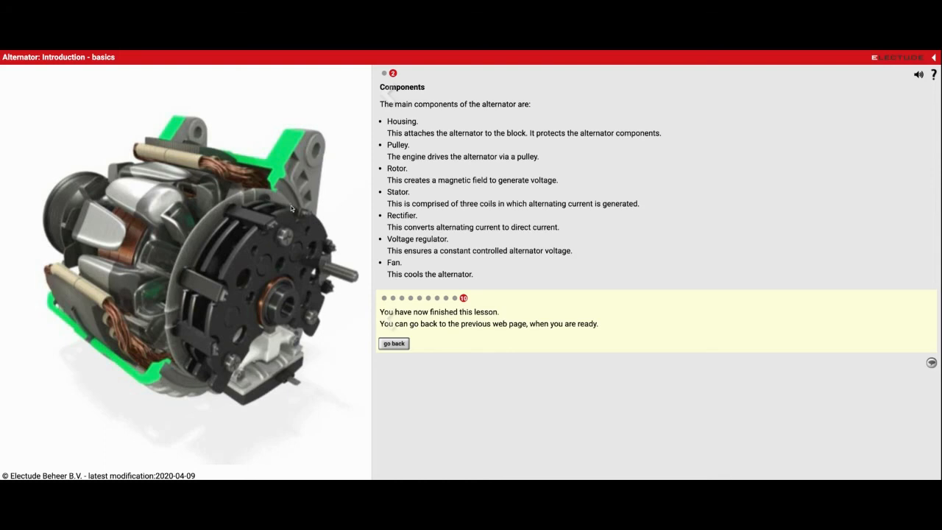
mouse_move(311, 177)
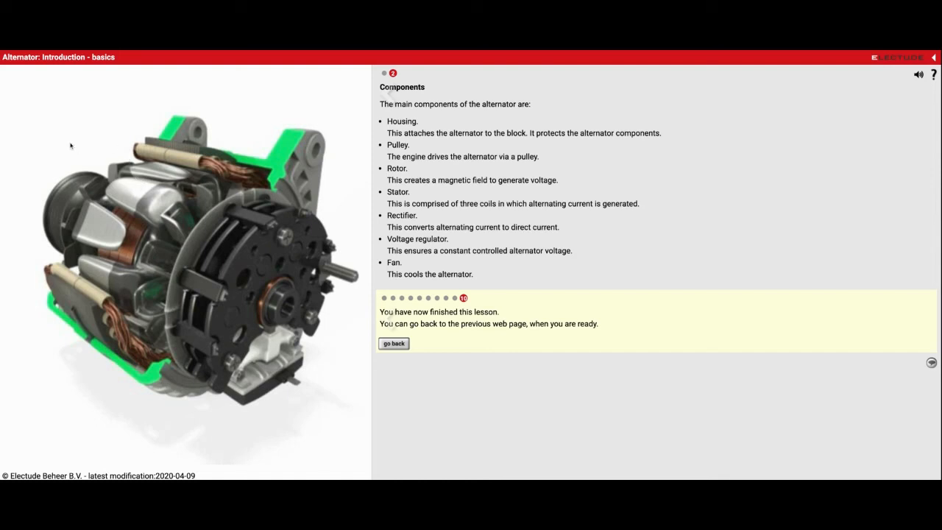
mouse_move(370, 169)
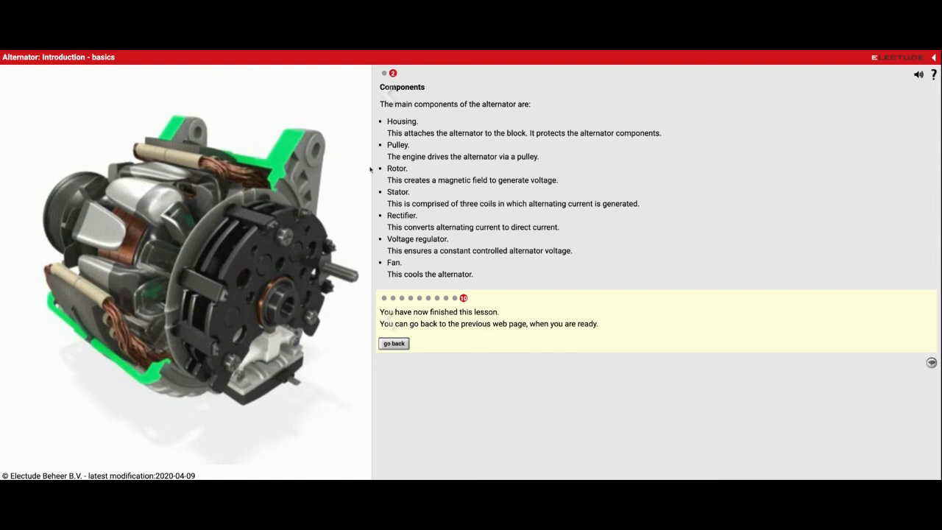
mouse_move(274, 385)
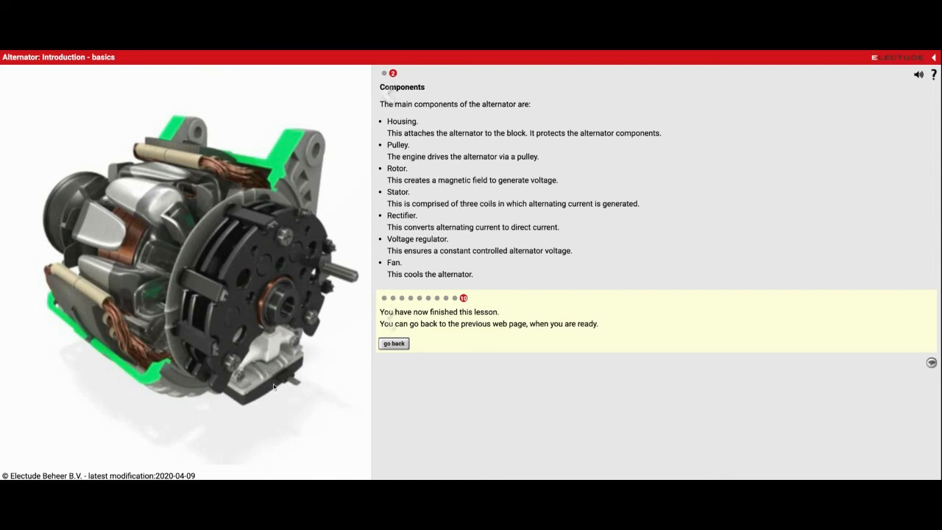